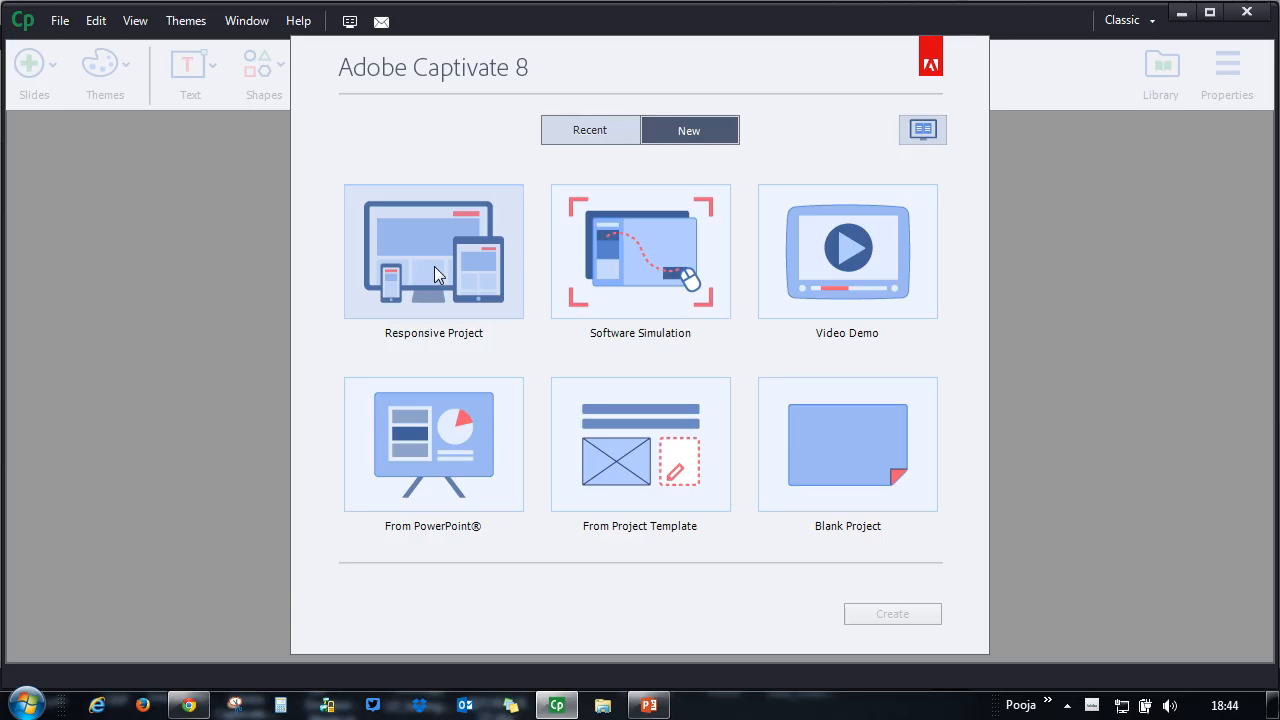
Step: Create a Responsive Project and add a Software Simulation slide from the Slides menu
{"action": "left_click", "coordinate": [433, 250]}
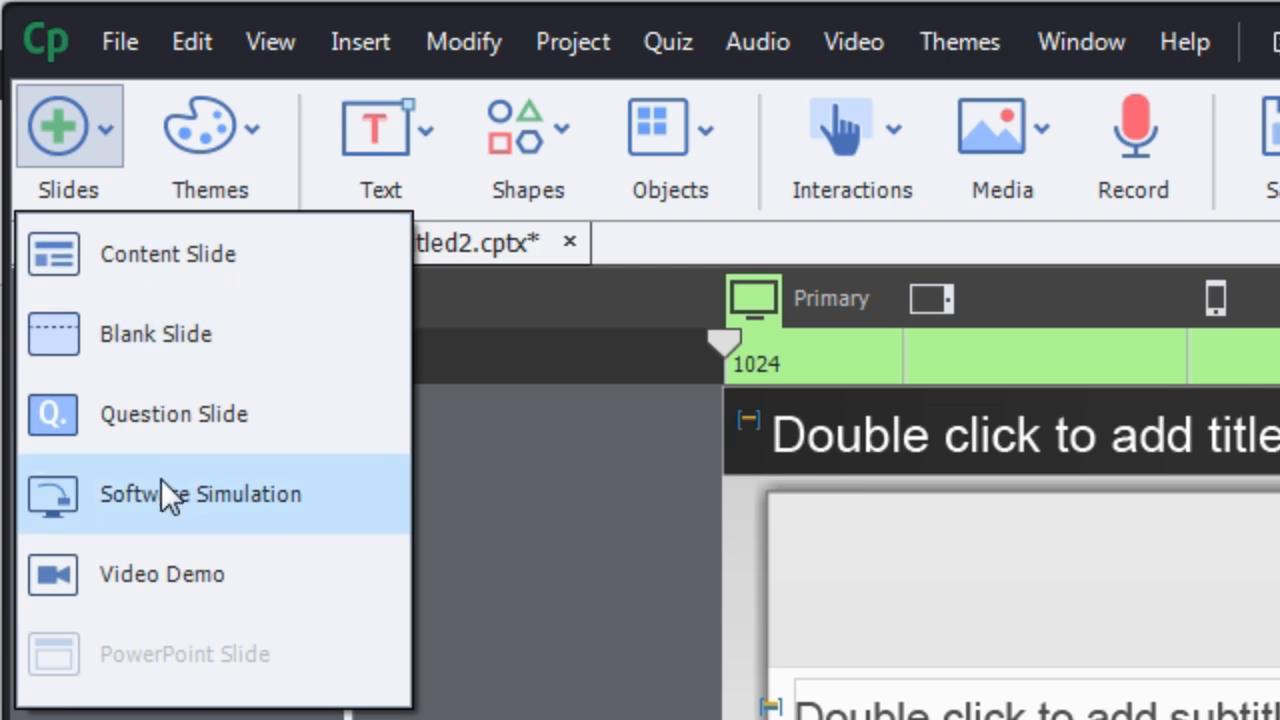
{"action": "left_click", "coordinate": [200, 494]}
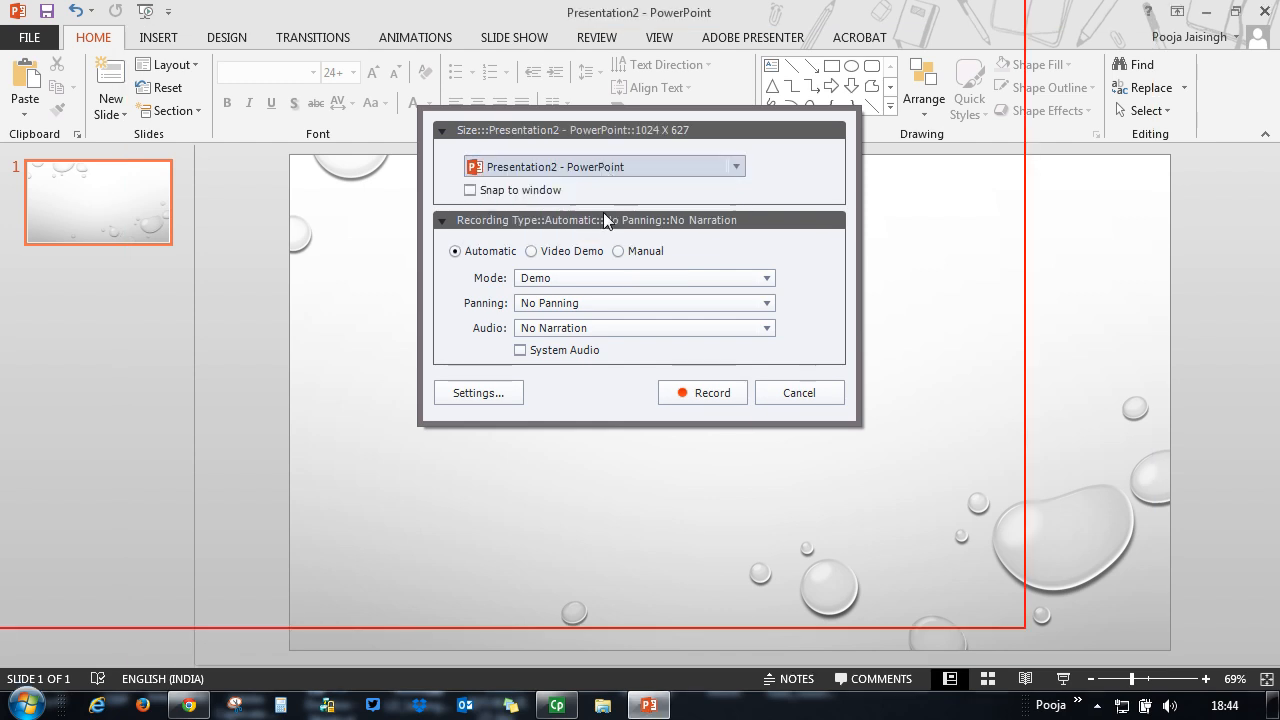
{"action": "mouse_move", "coordinate": [470, 190]}
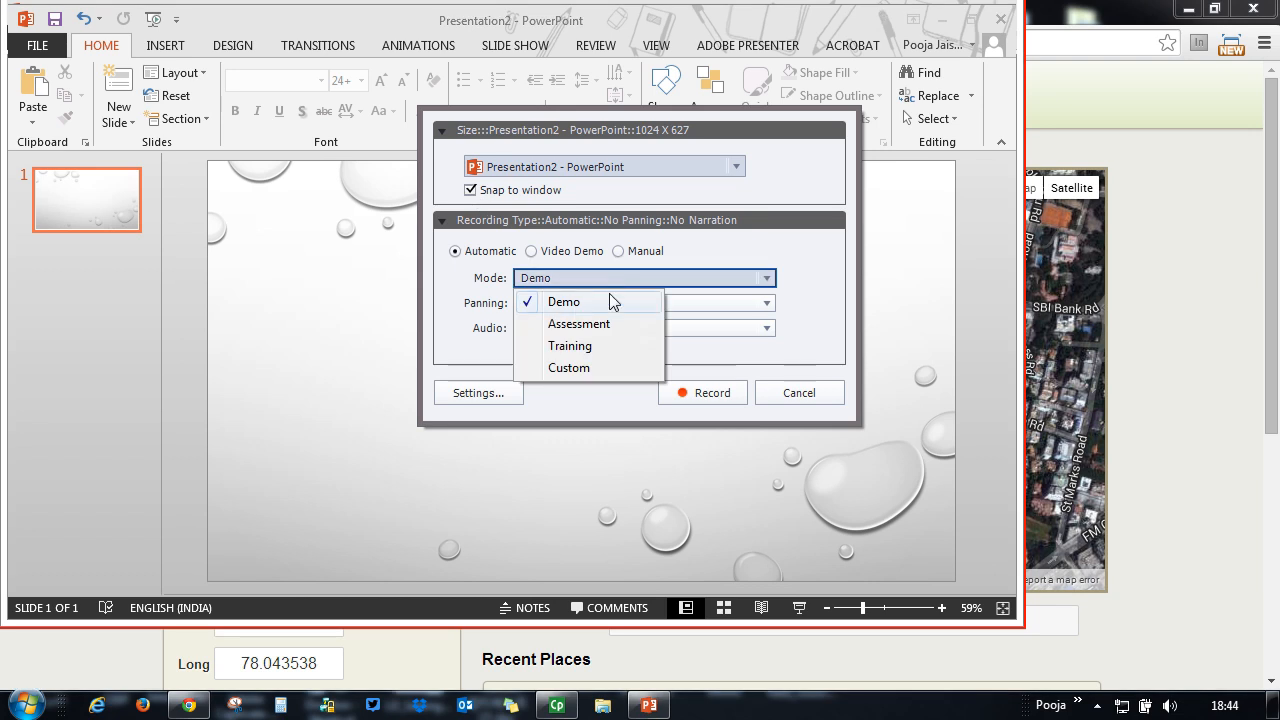
Step: Record the PowerPoint window in Demo mode with no panning and no narration
{"action": "left_click", "coordinate": [563, 301]}
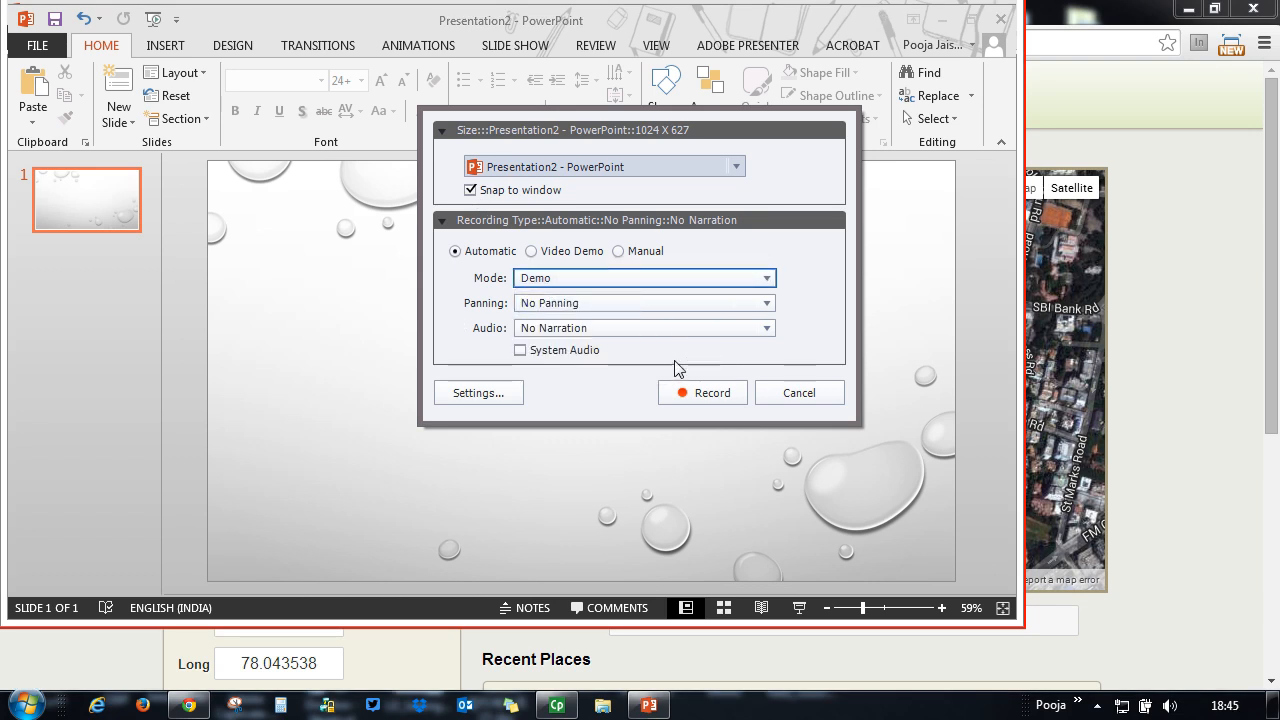
{"action": "left_click", "coordinate": [763, 278]}
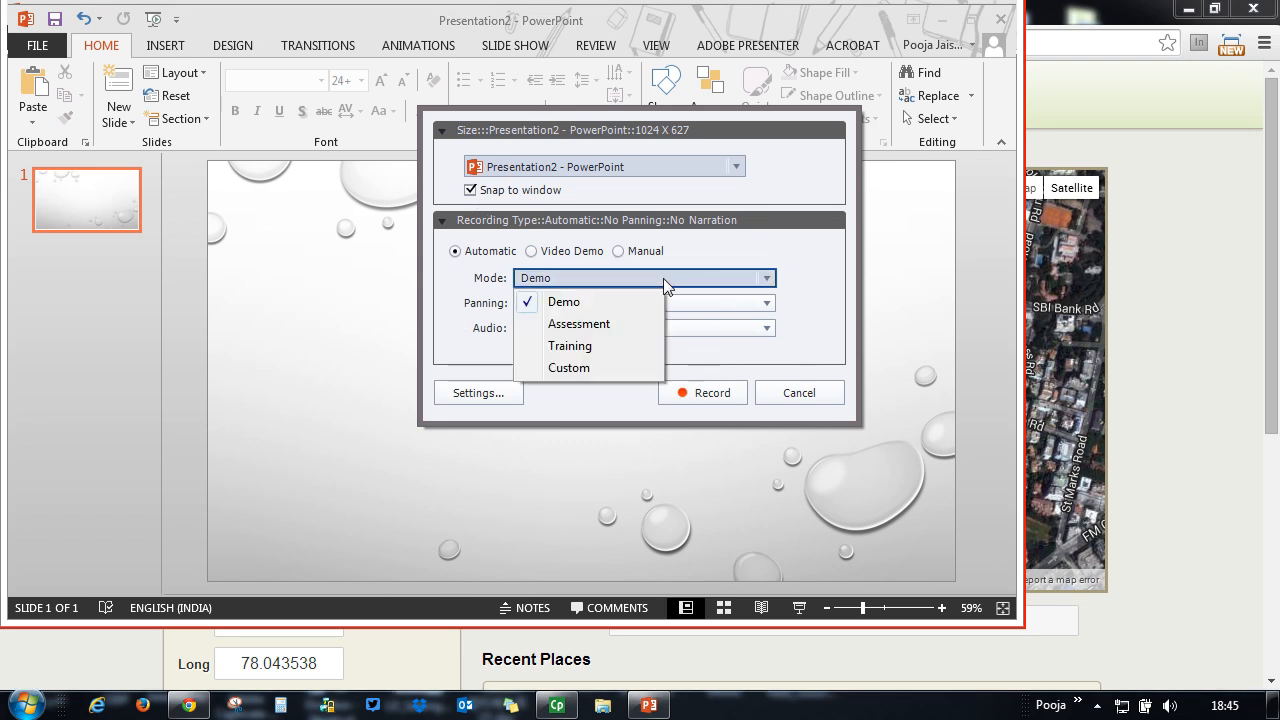
{"action": "left_click", "coordinate": [703, 392]}
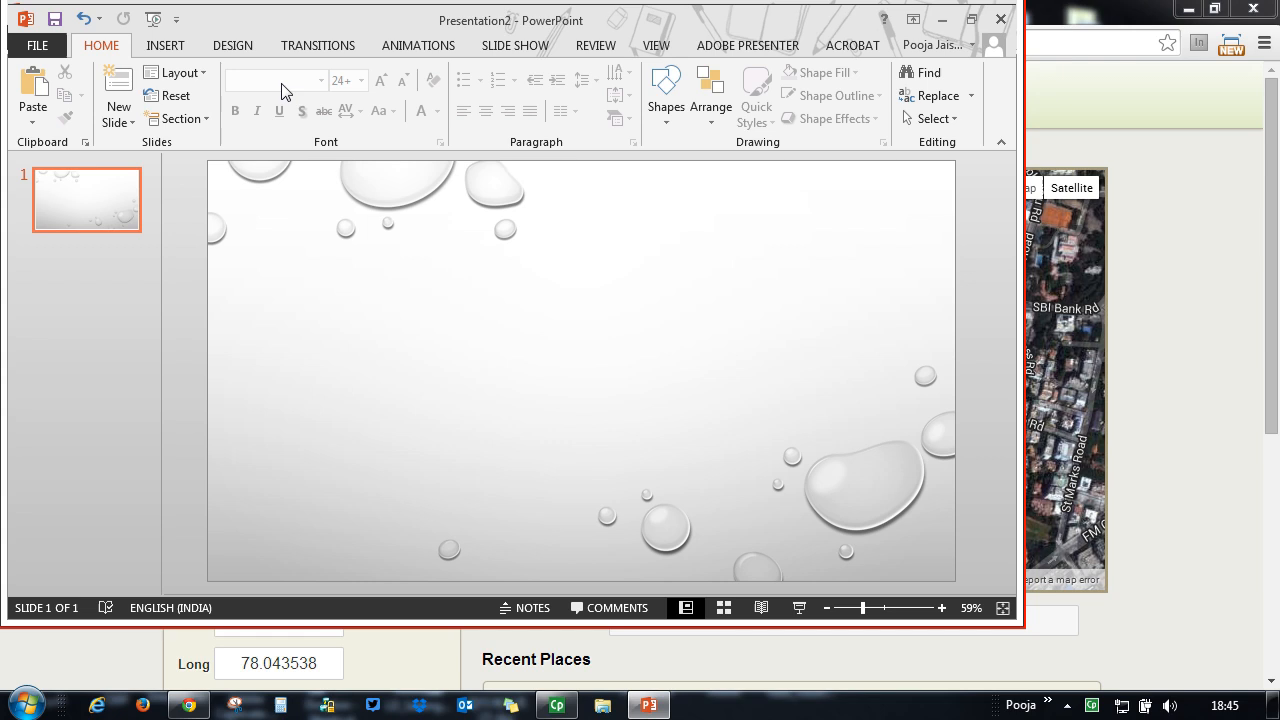
Step: Insert a Vertical Picture List SmartArt graphic from the Insert tab's SmartArt gallery
{"action": "left_click", "coordinate": [165, 45]}
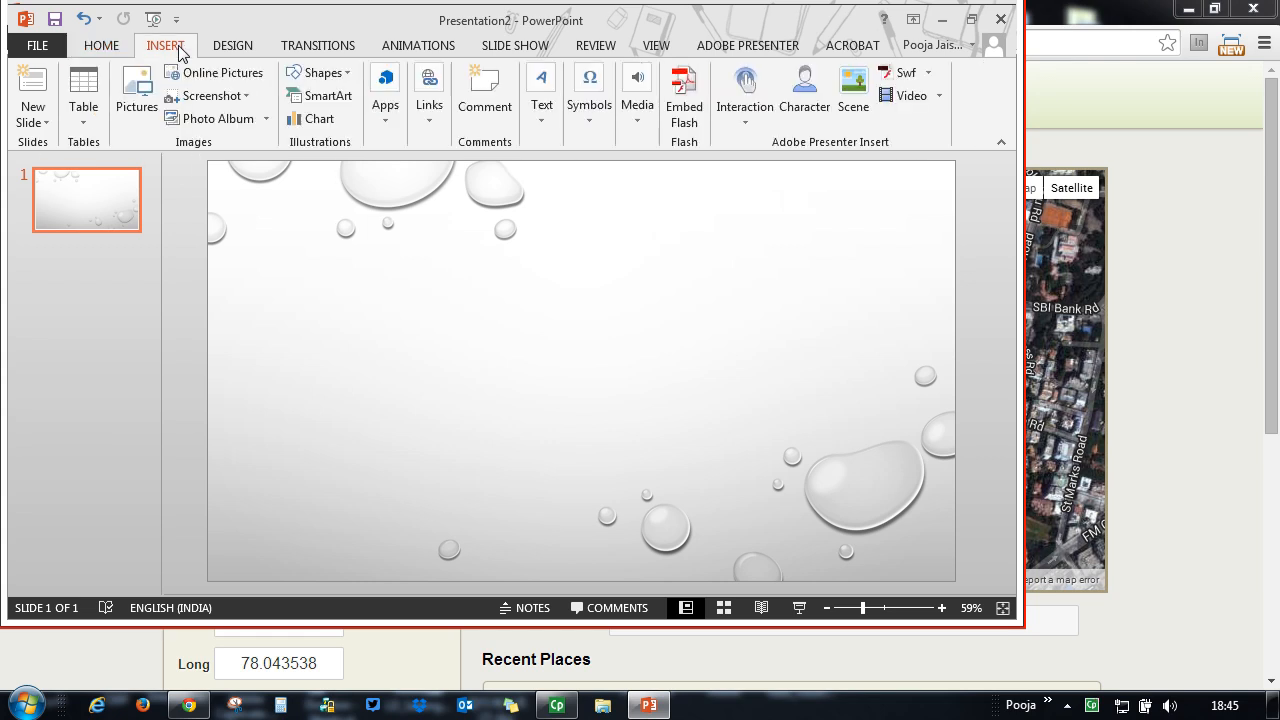
{"action": "left_click", "coordinate": [319, 96]}
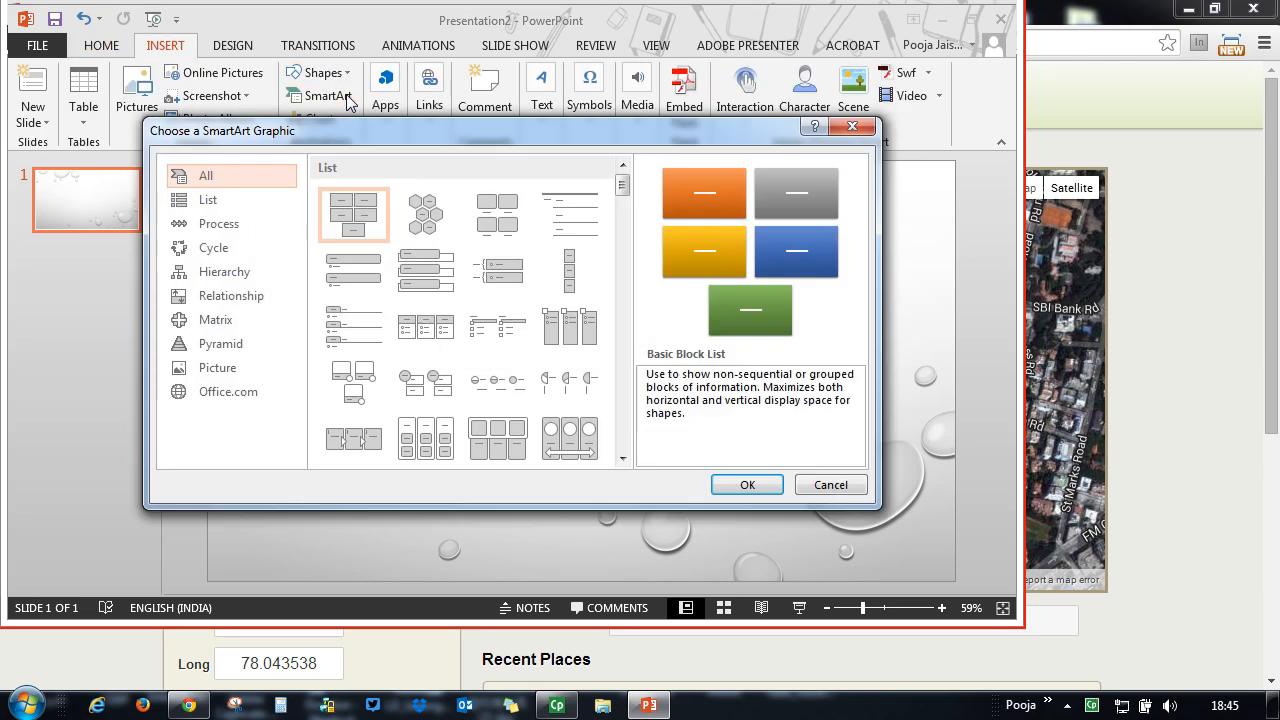
{"action": "left_click", "coordinate": [424, 380]}
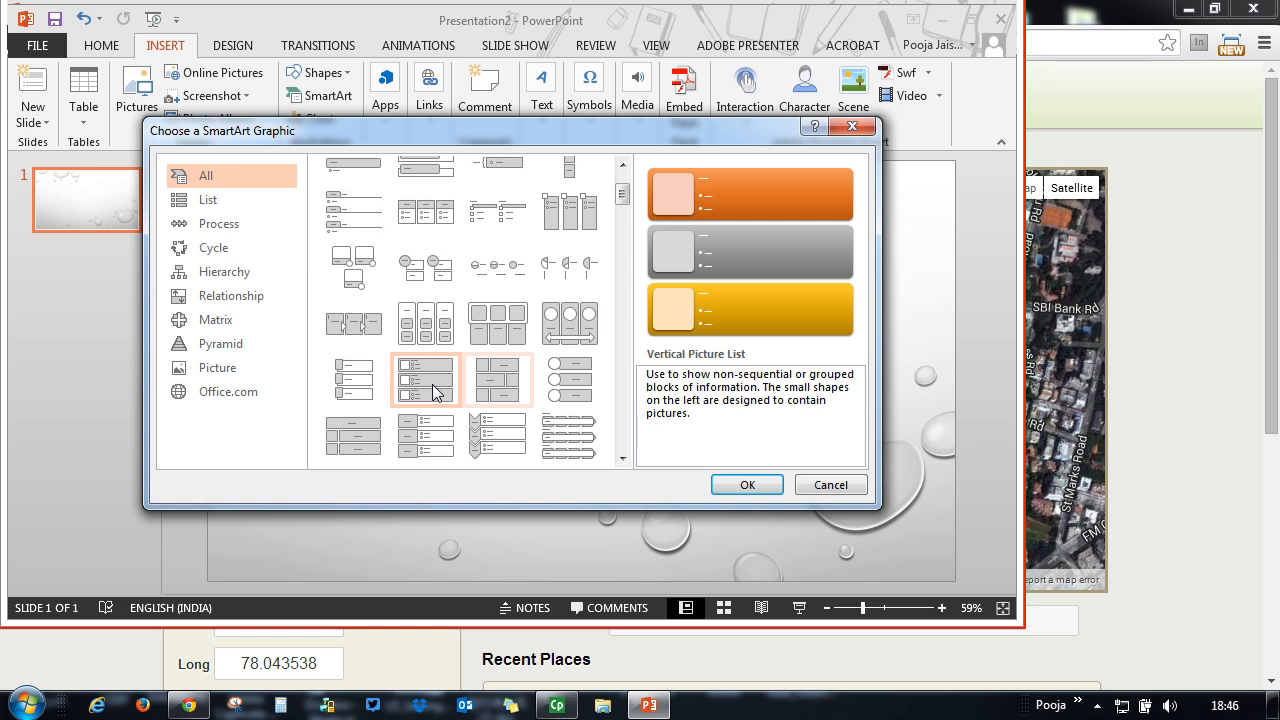
{"action": "left_click", "coordinate": [425, 380]}
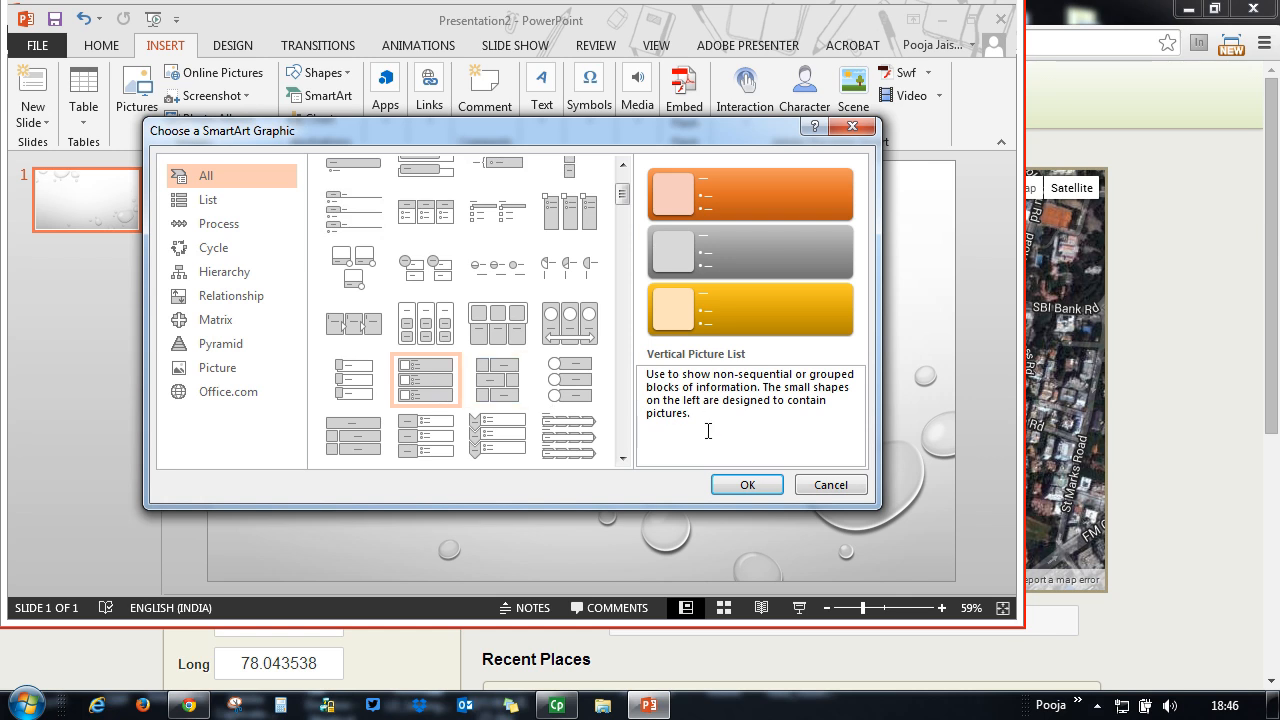
{"action": "left_click", "coordinate": [746, 484]}
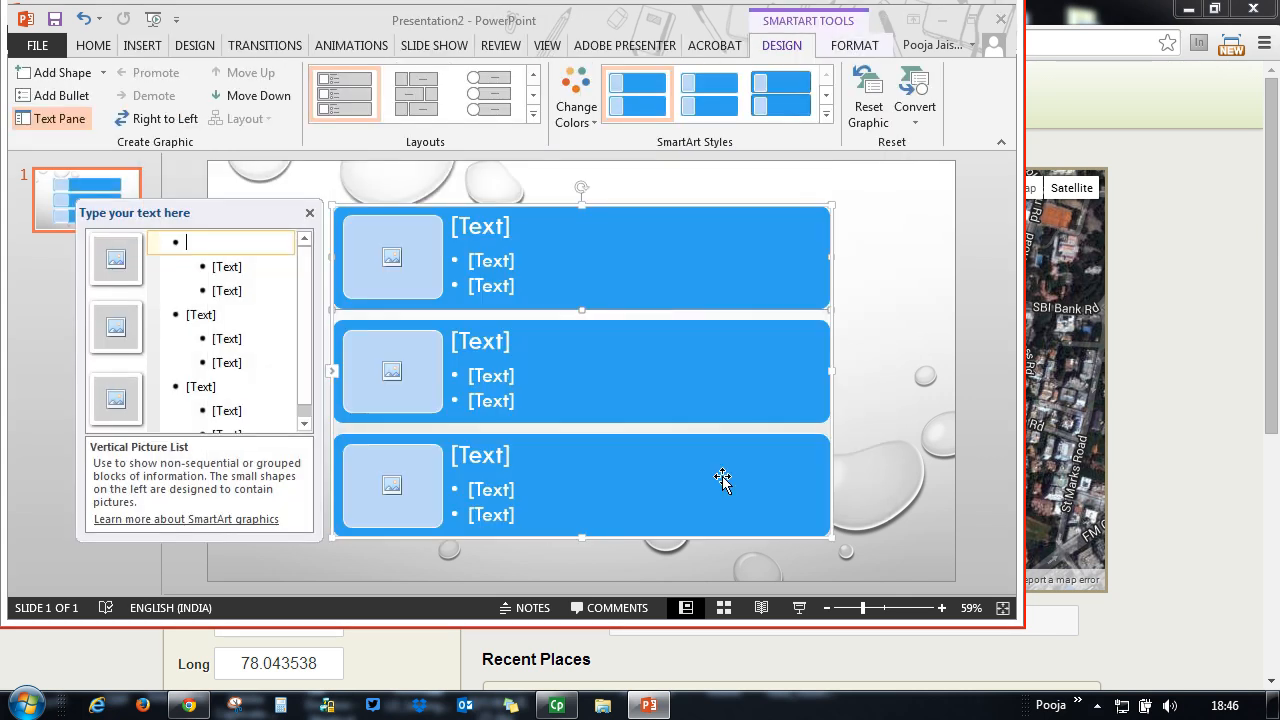
Step: Place _0004_Dog.png in the first SmartArt picture slot and begin typing its label
{"action": "left_click", "coordinate": [392, 257]}
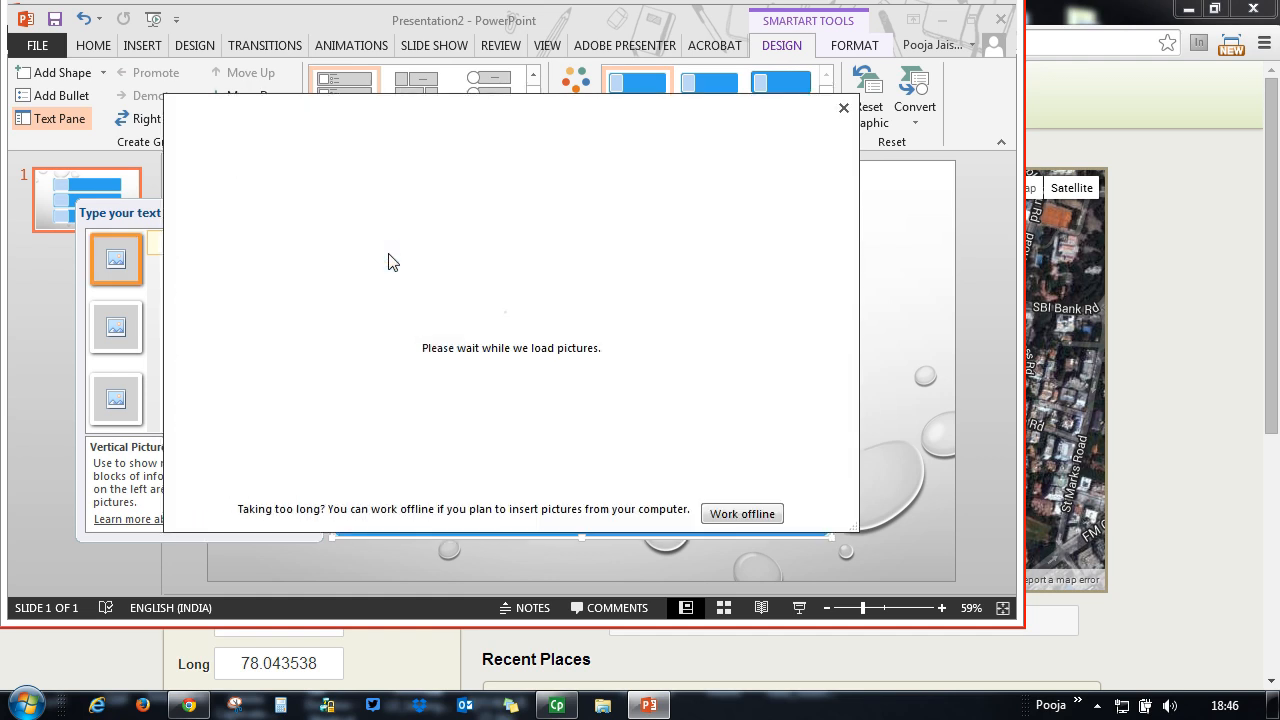
{"action": "left_click", "coordinate": [742, 513]}
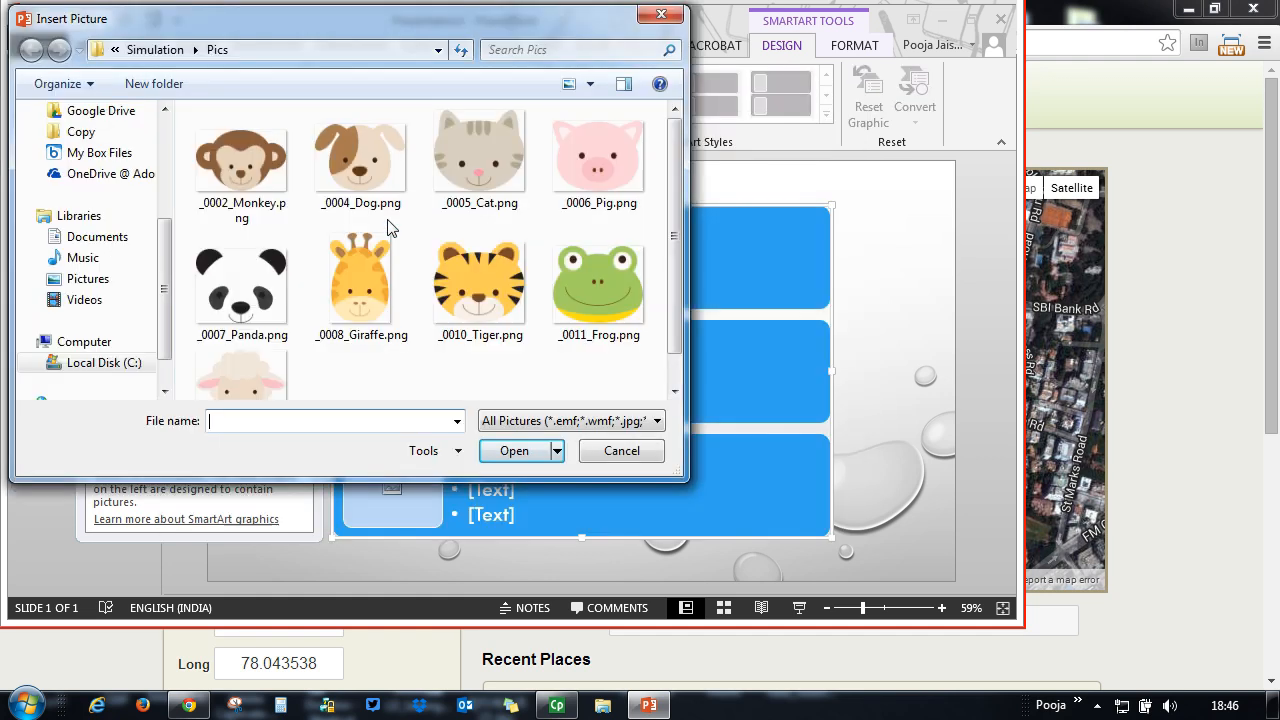
{"action": "left_click", "coordinate": [242, 160]}
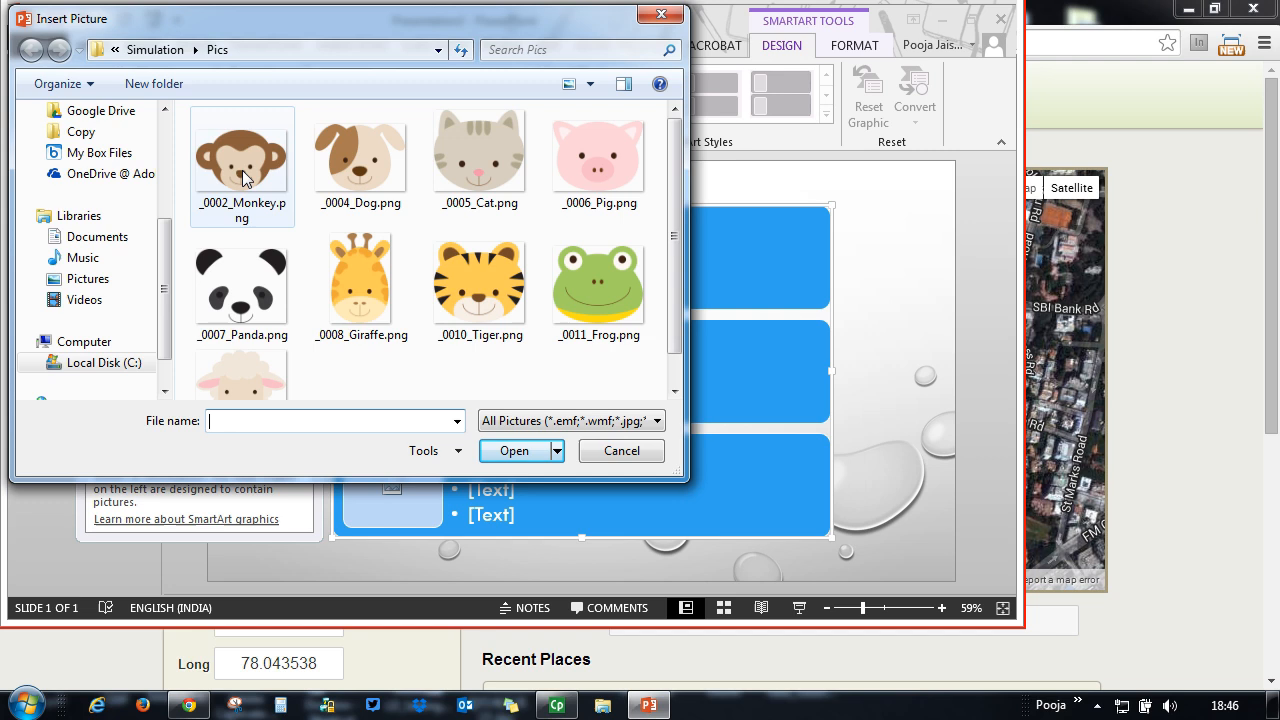
{"action": "left_click", "coordinate": [360, 155]}
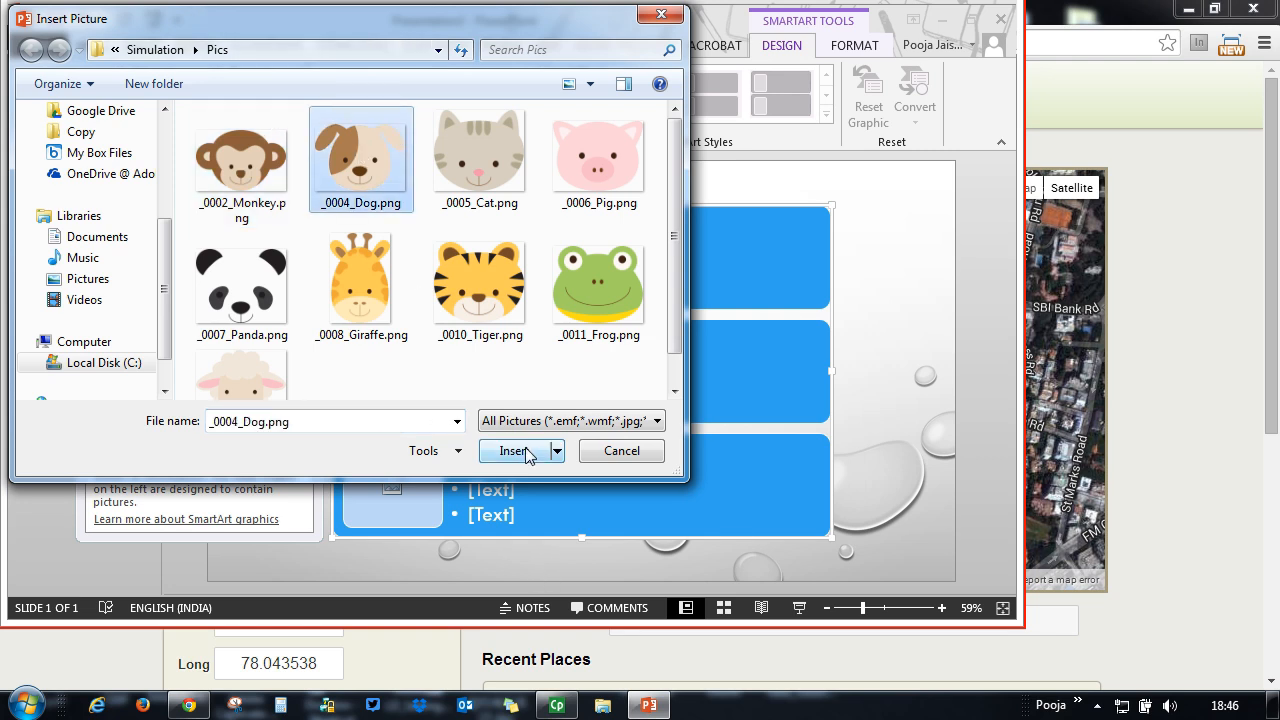
{"action": "left_click", "coordinate": [513, 451]}
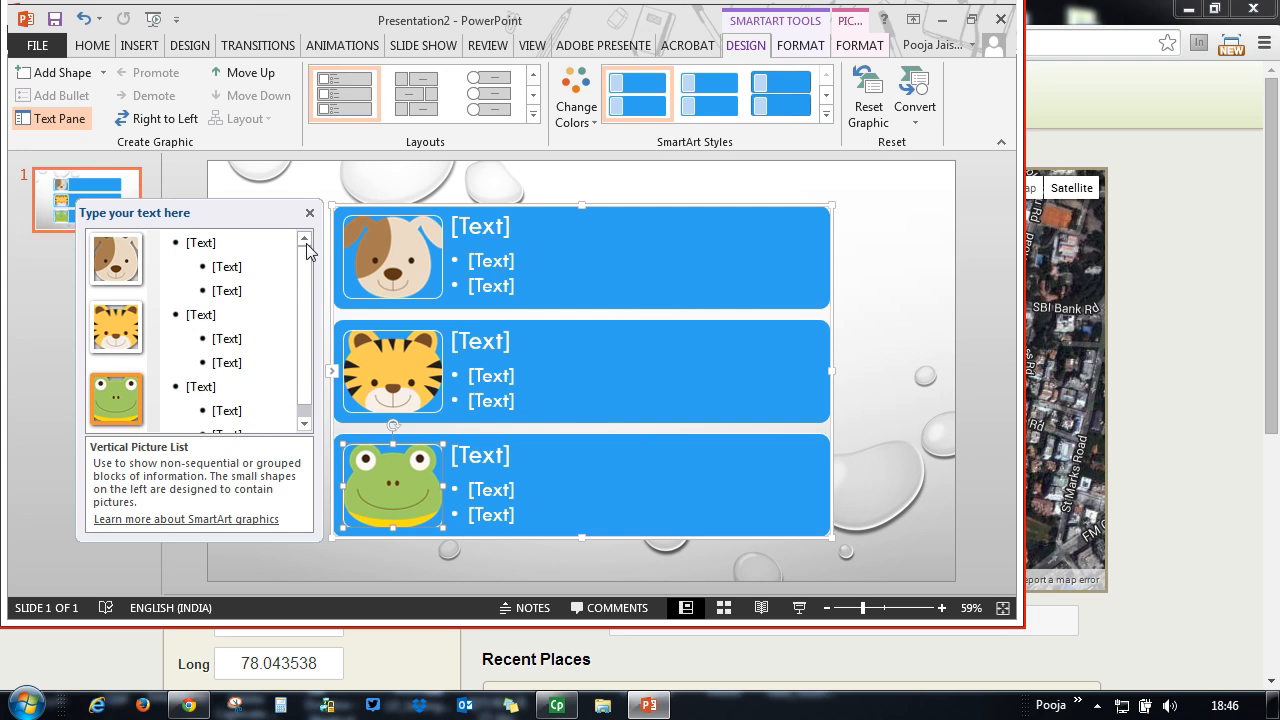
{"action": "type", "text": "Dog"}
{"action": "type", "text": "Frog"}
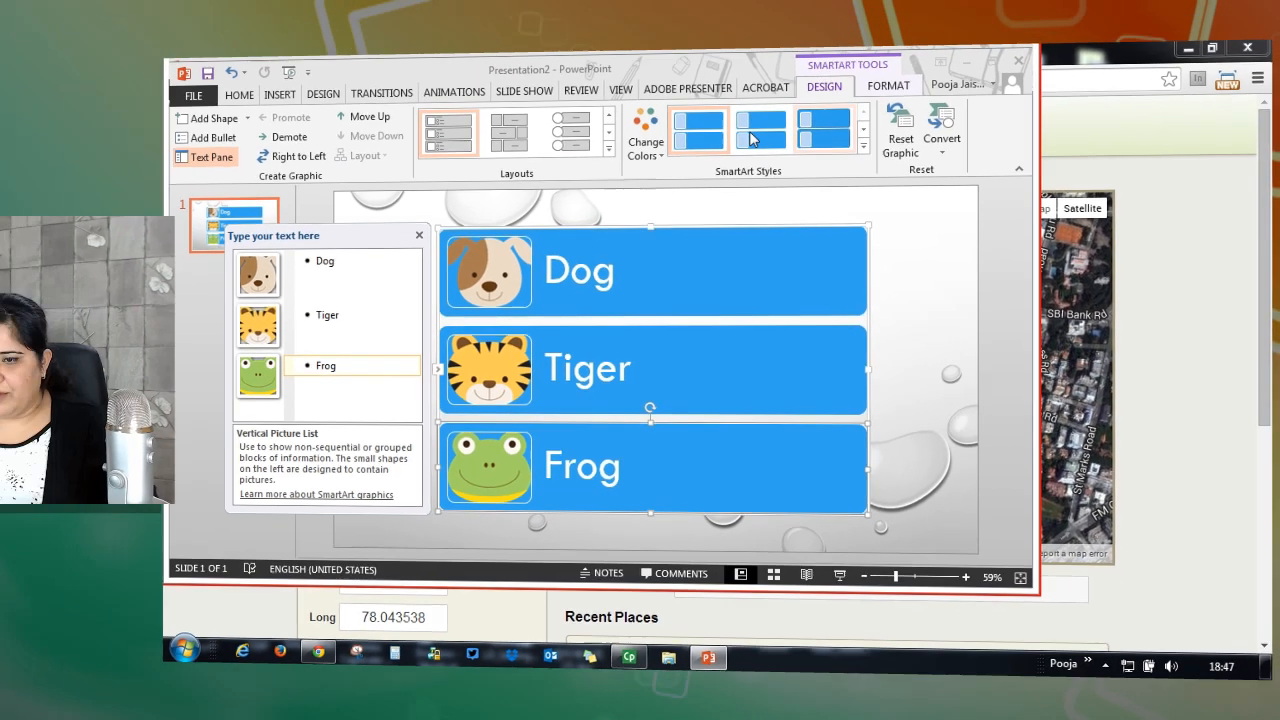
Step: Apply a new SmartArt colour scheme, then preview the recorded project in Captivate
{"action": "left_click", "coordinate": [645, 130]}
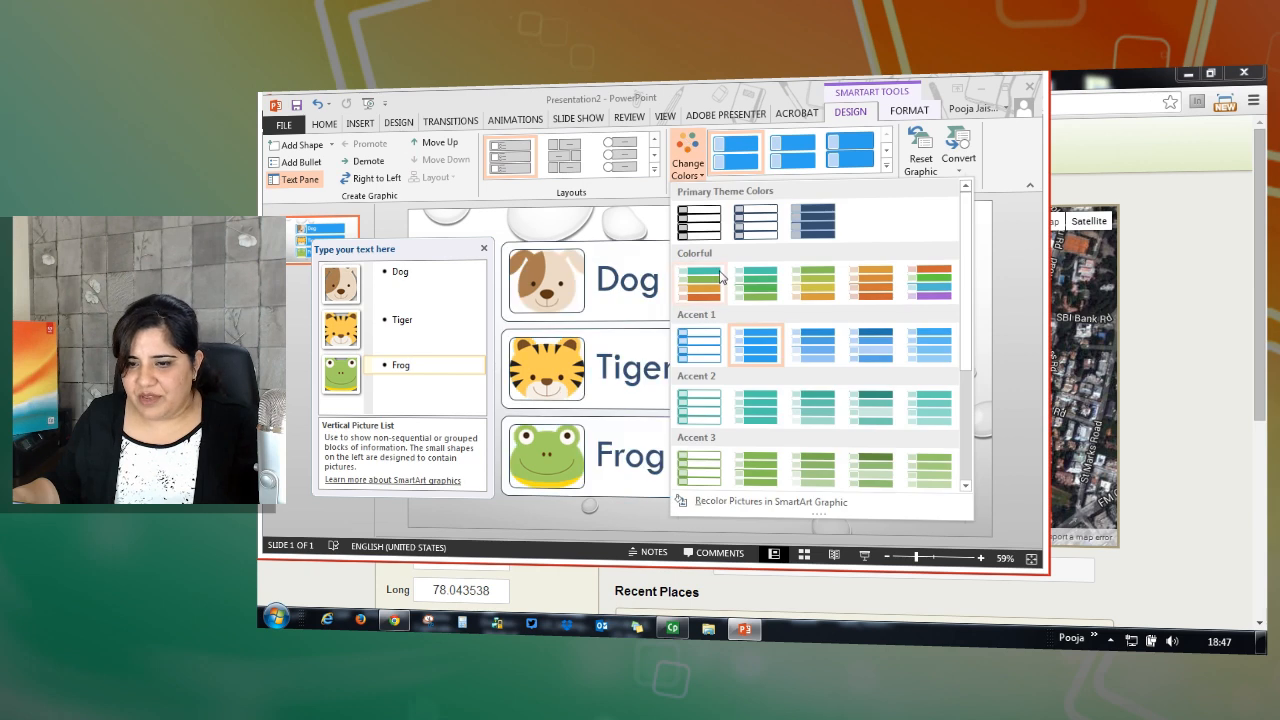
{"action": "left_click", "coordinate": [755, 285]}
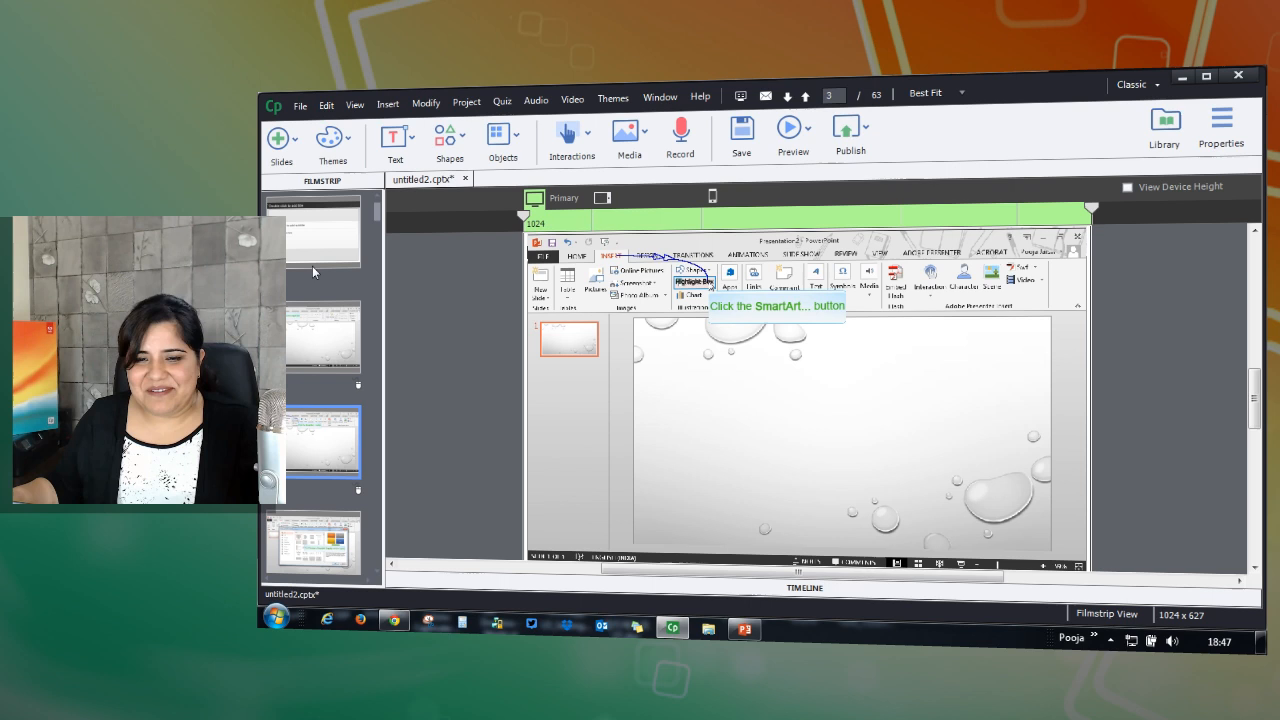
{"action": "left_click", "coordinate": [808, 135]}
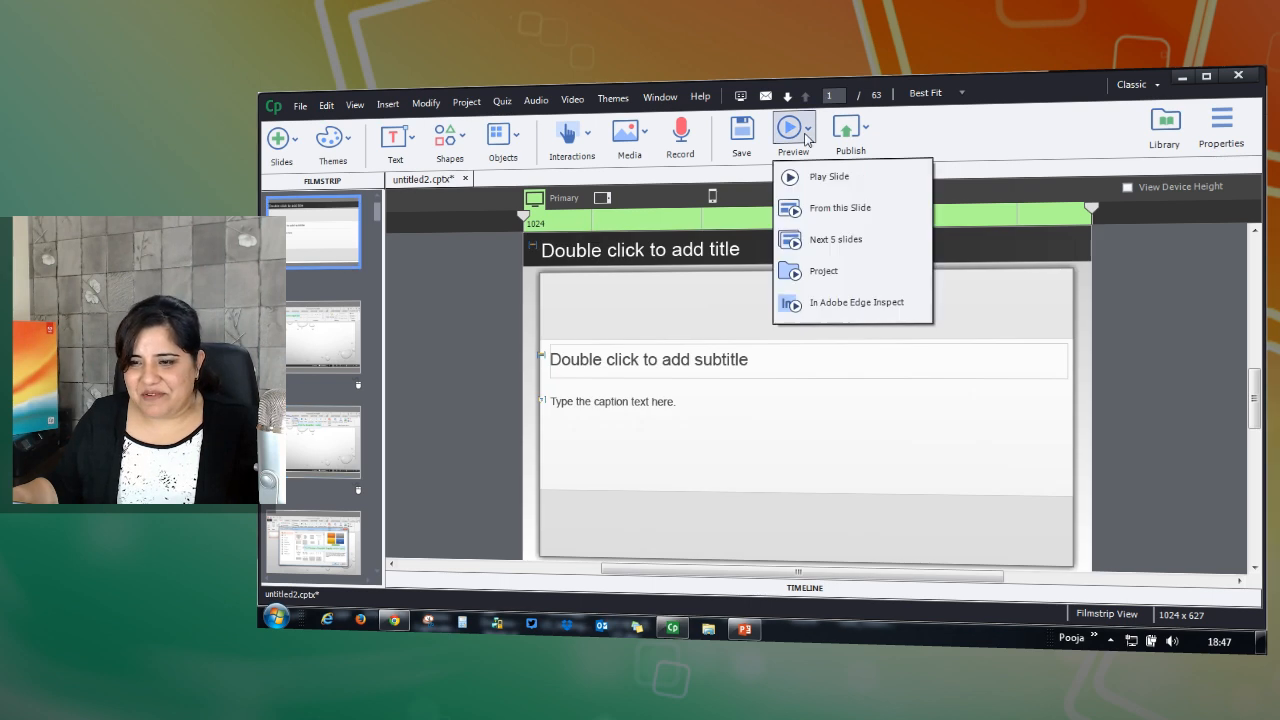
{"action": "mouse_move", "coordinate": [843, 280]}
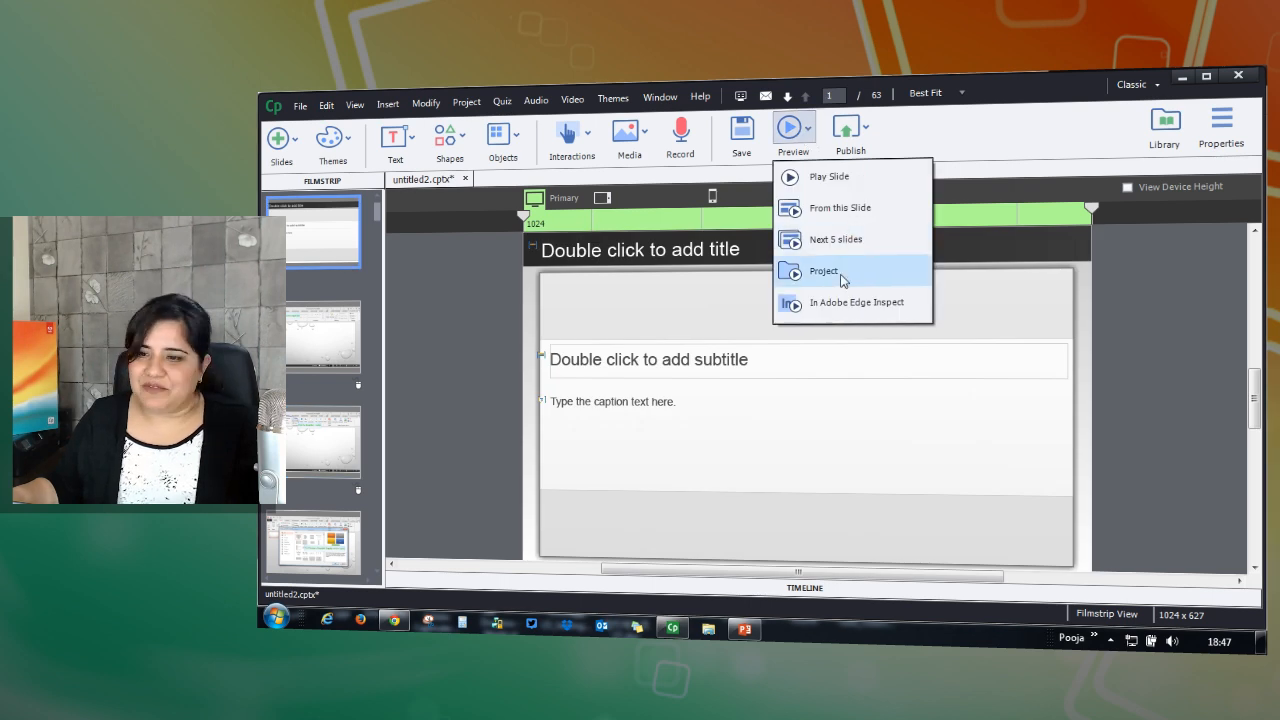
{"action": "left_click", "coordinate": [823, 271]}
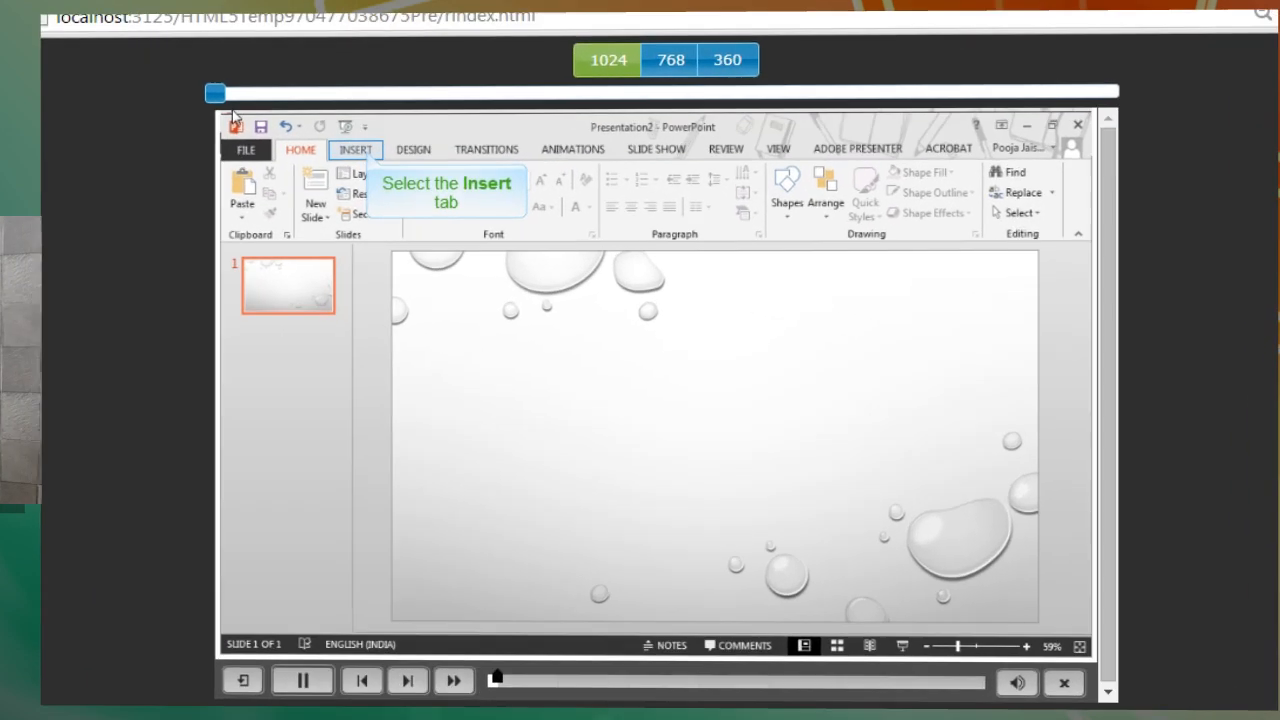
Step: View the browser preview at 360 mobile width, return to 1024, and close it
{"action": "left_click", "coordinate": [354, 149]}
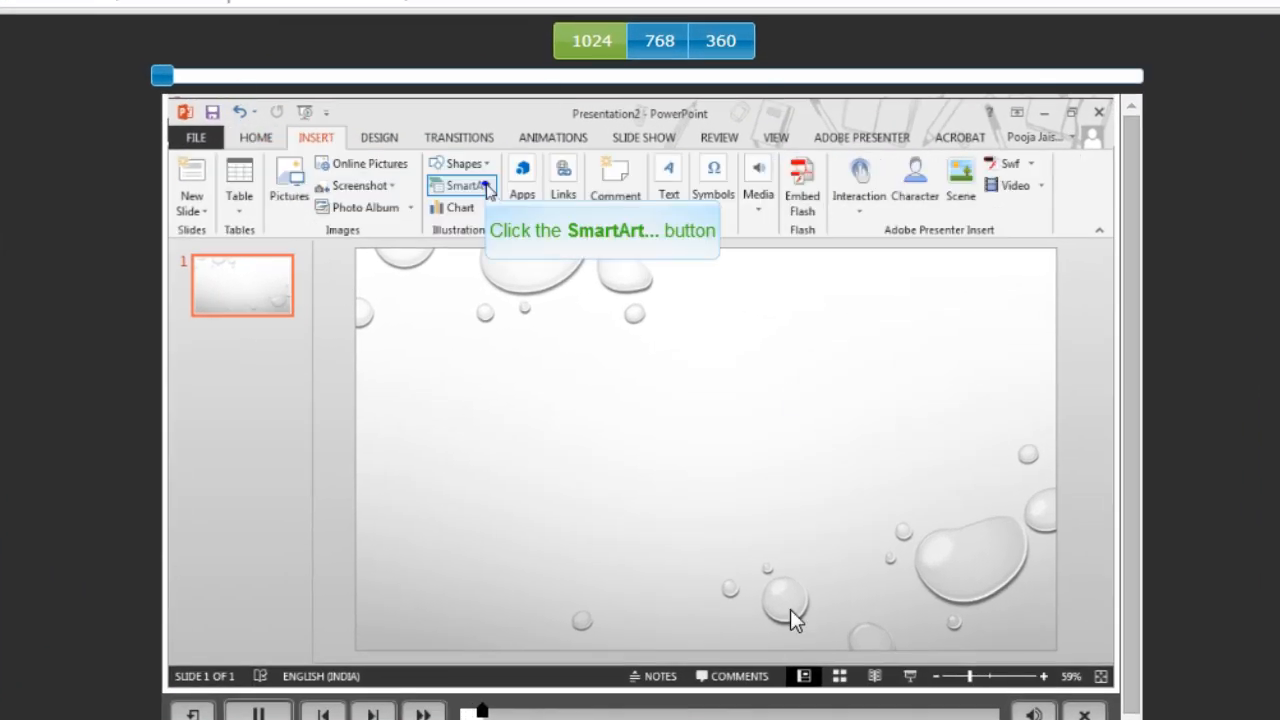
{"action": "left_click", "coordinate": [461, 185]}
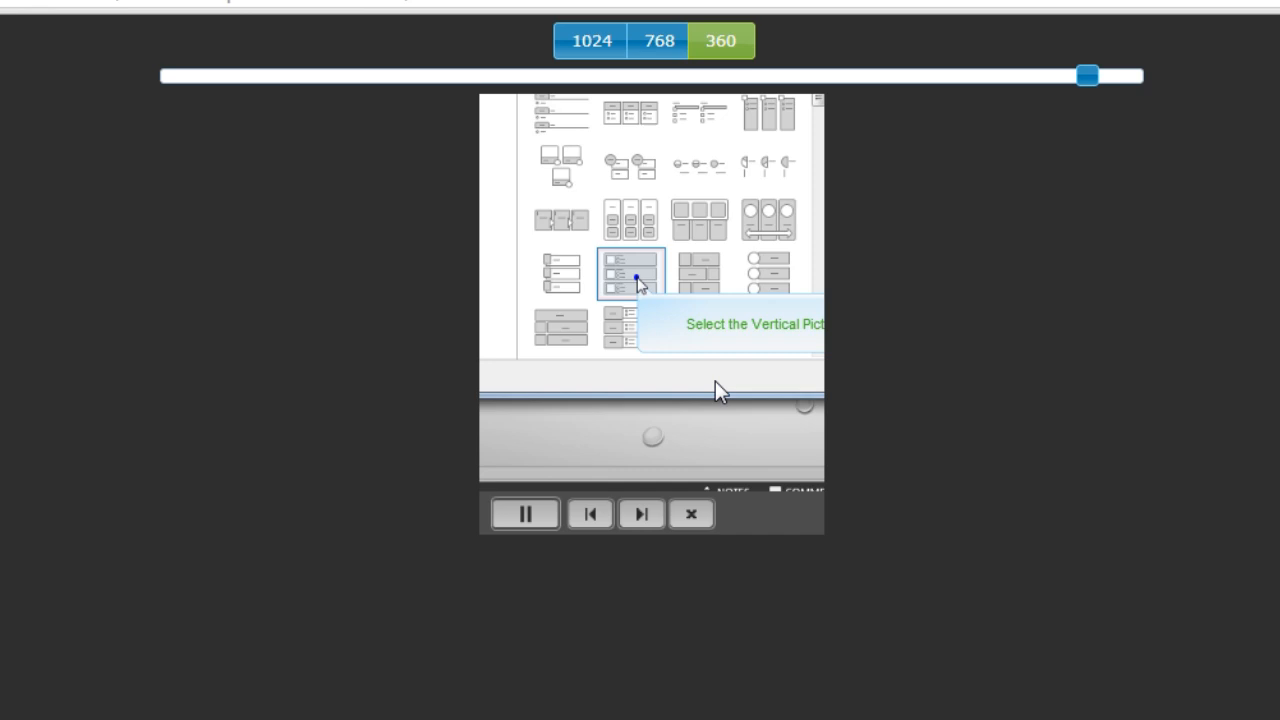
{"action": "left_click", "coordinate": [630, 275]}
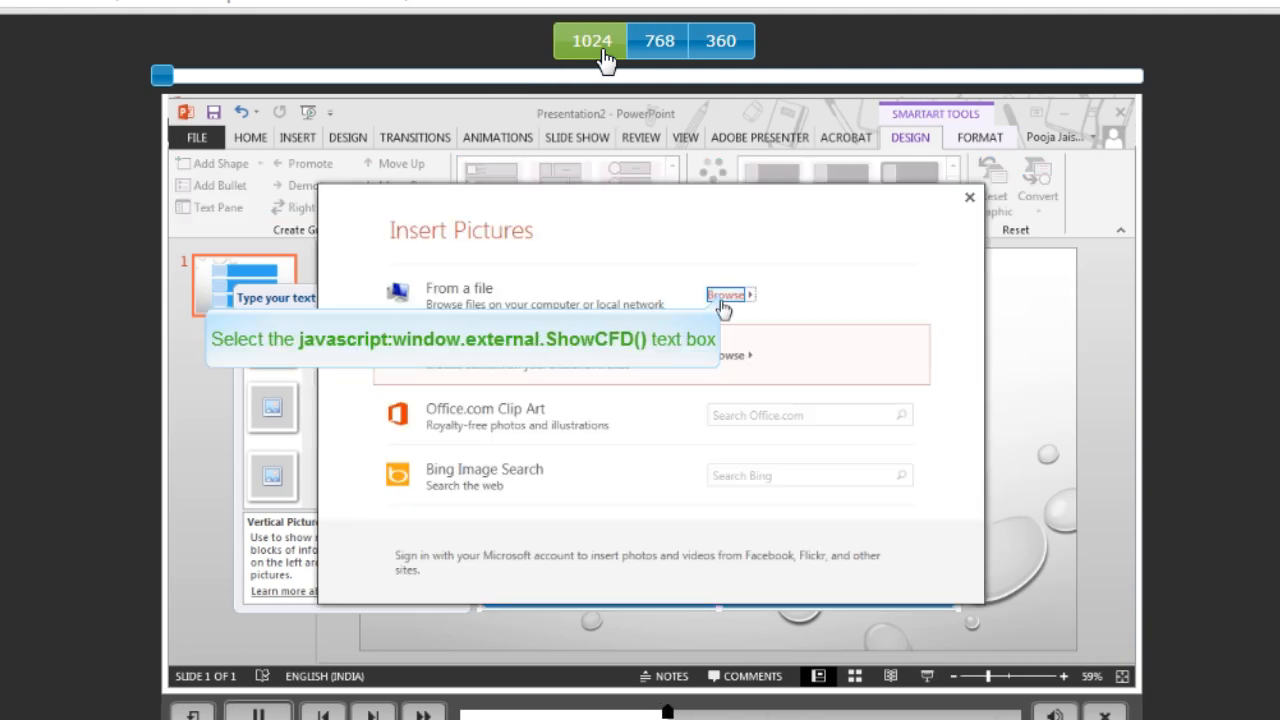
{"action": "left_click", "coordinate": [728, 294]}
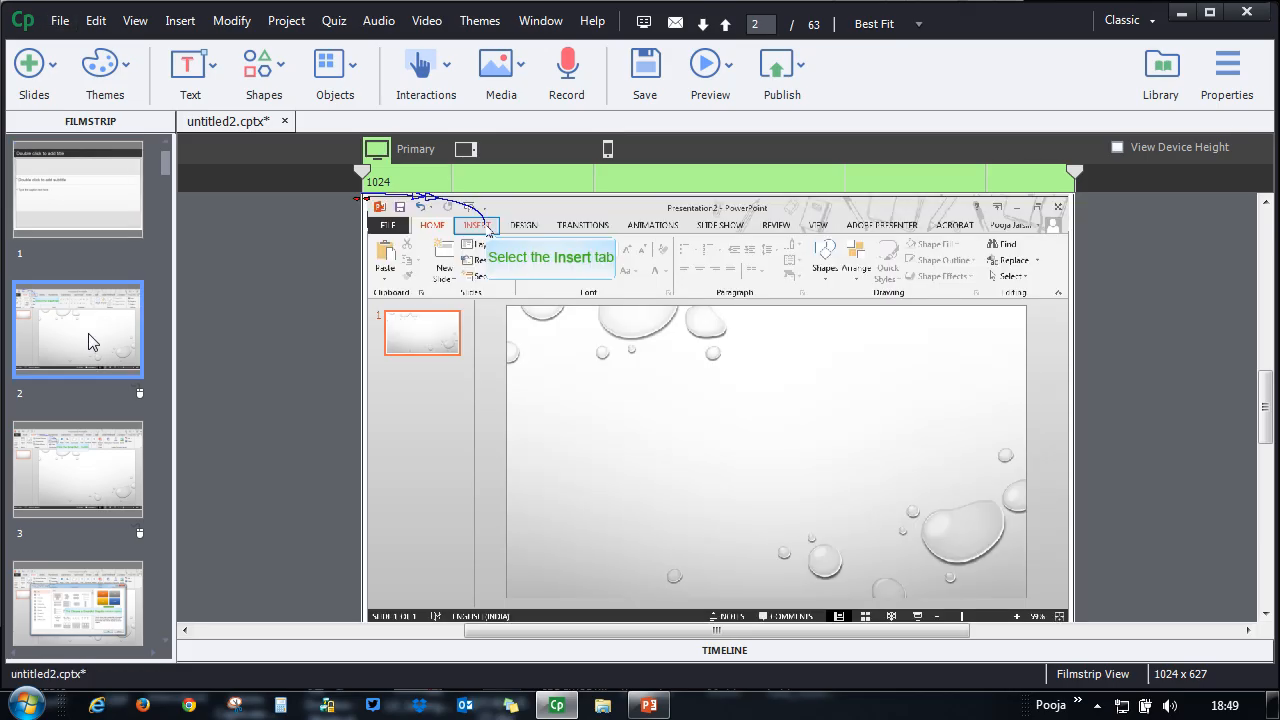
{"action": "mouse_move", "coordinate": [452, 232]}
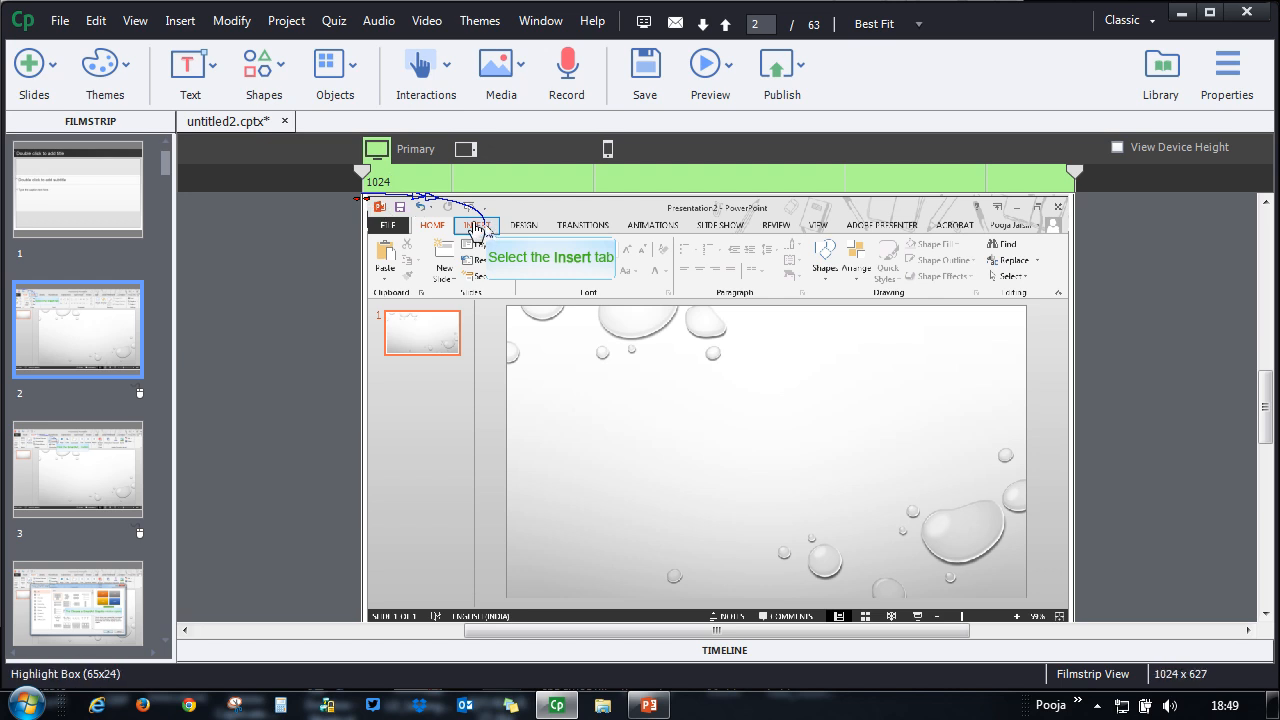
{"action": "mouse_move", "coordinate": [485, 250]}
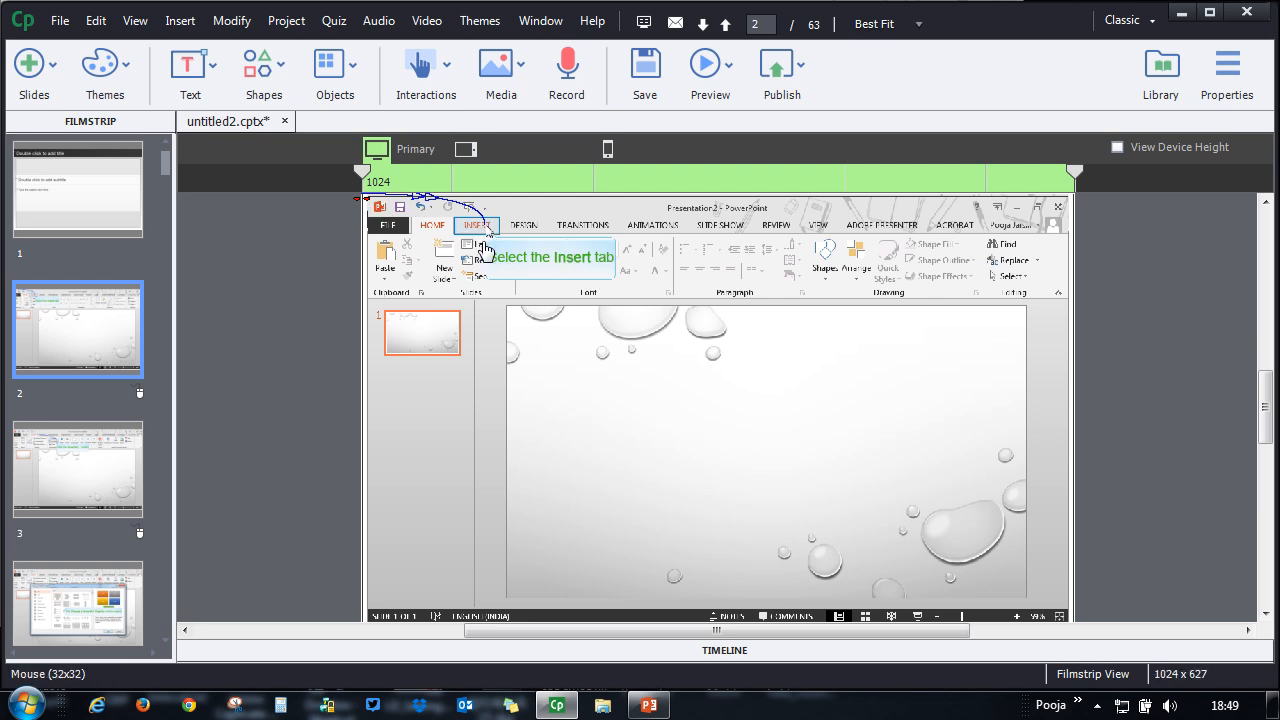
Step: Switch slide 2 to the 768 Tablet breakpoint layout
{"action": "left_click", "coordinate": [465, 149]}
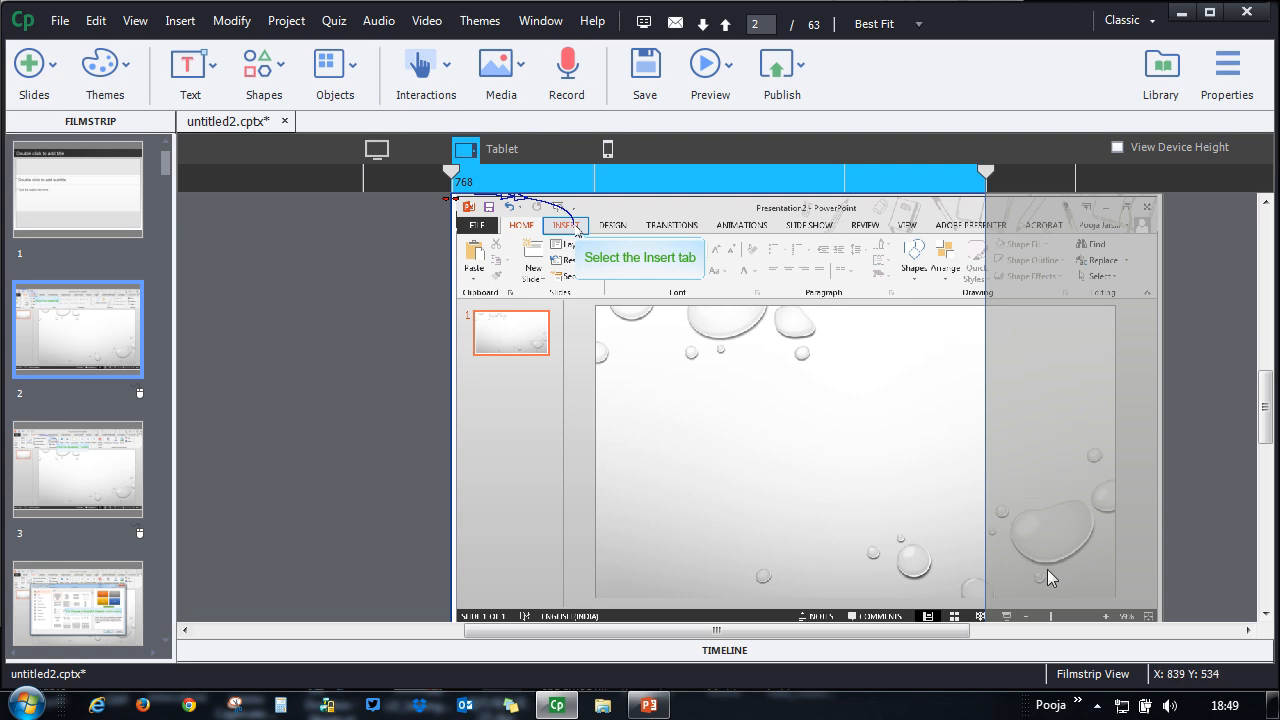
{"action": "mouse_move", "coordinate": [978, 562]}
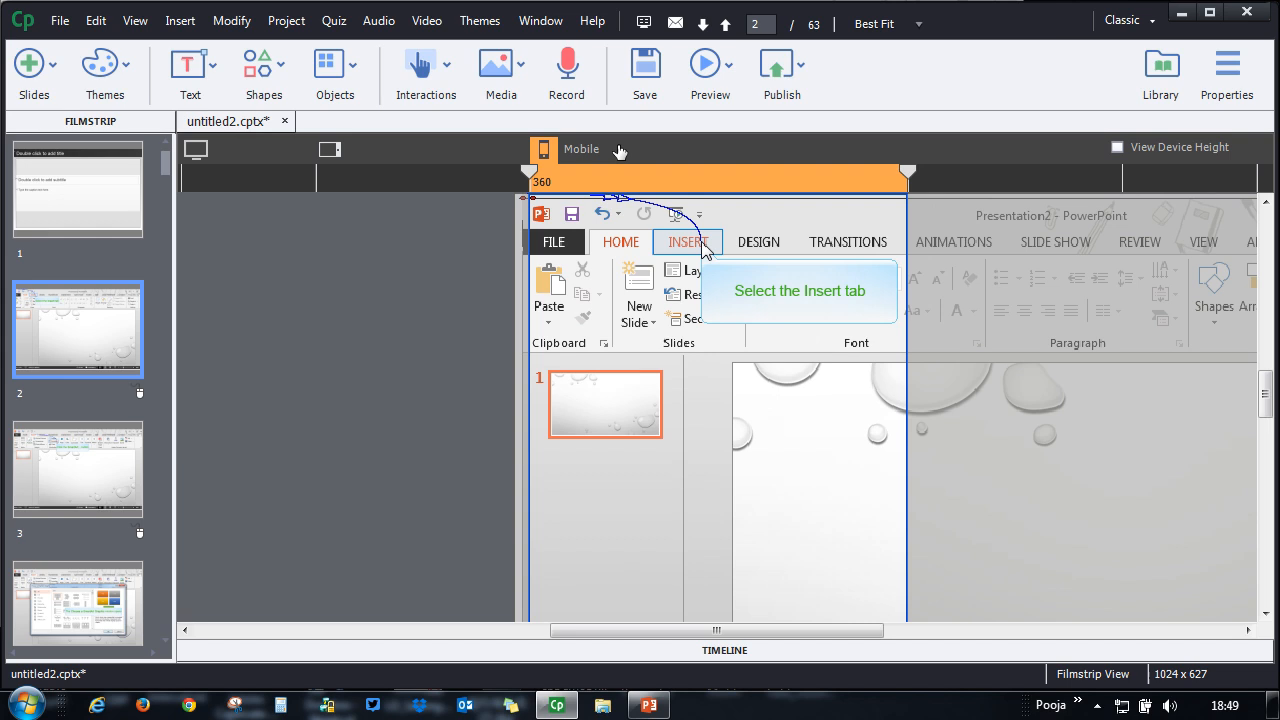
{"action": "mouse_move", "coordinate": [967, 412]}
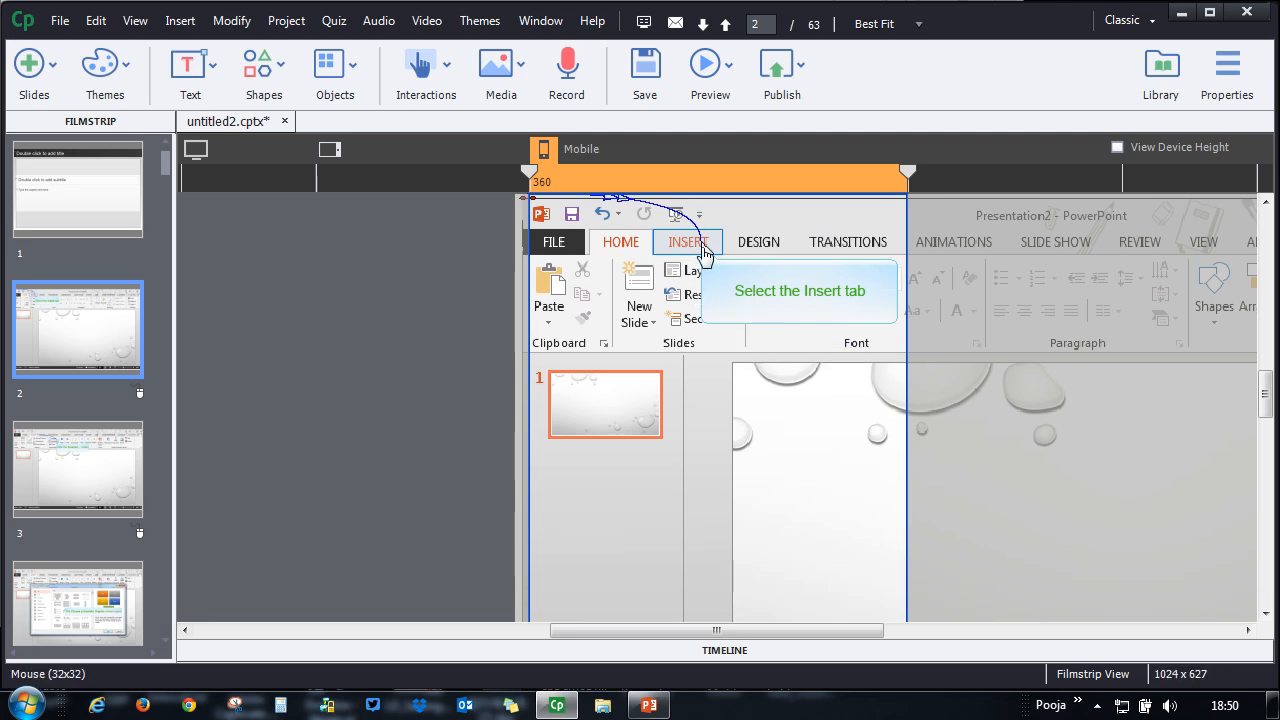
{"action": "mouse_move", "coordinate": [766, 323]}
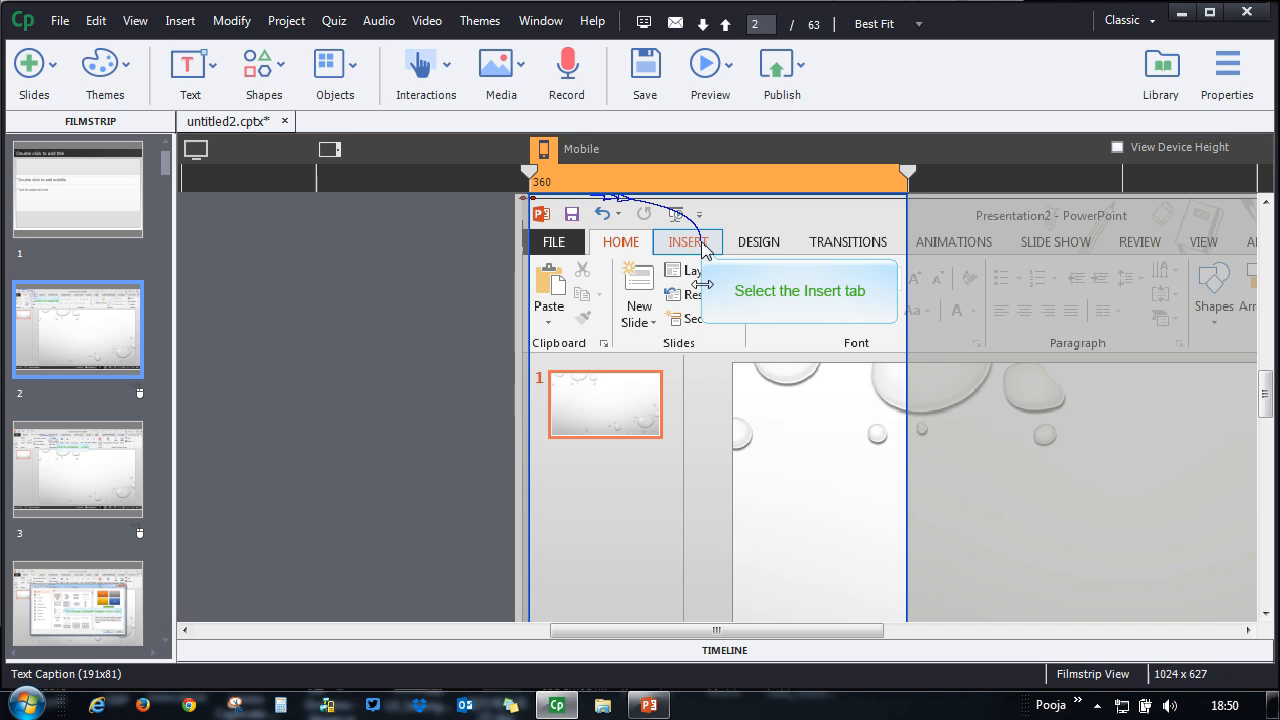
{"action": "mouse_move", "coordinate": [741, 447]}
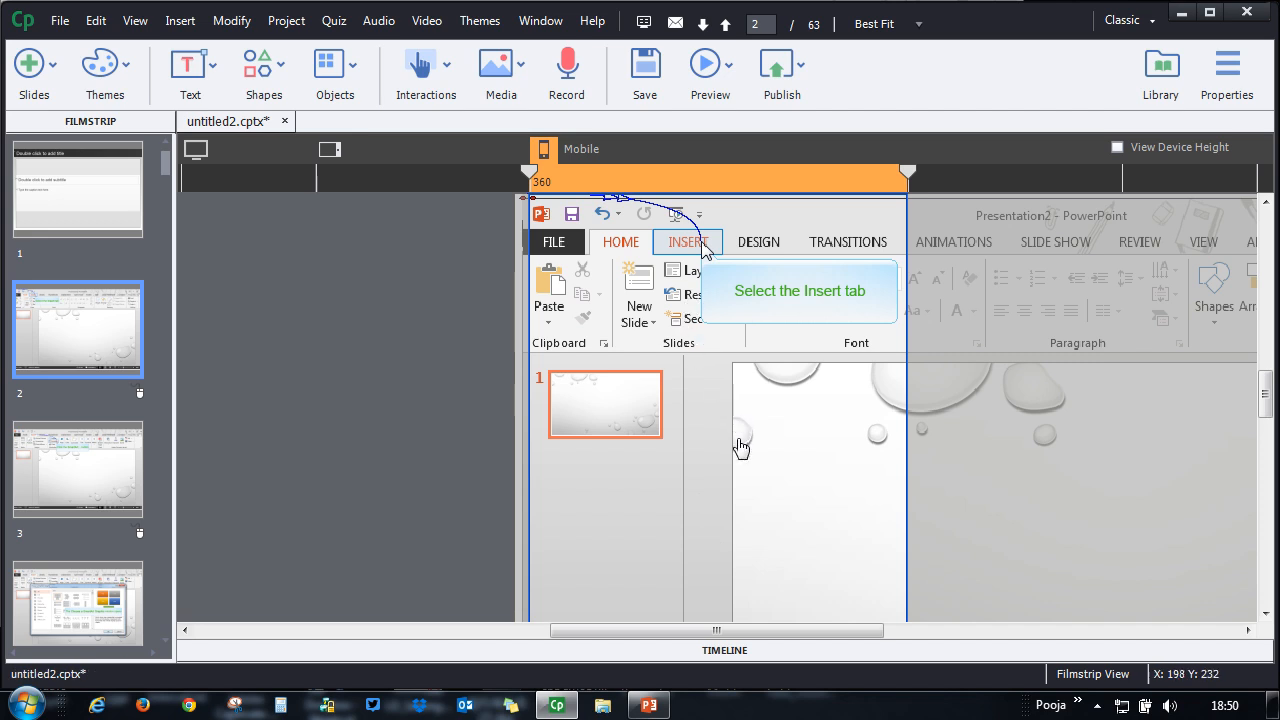
{"action": "mouse_move", "coordinate": [803, 424]}
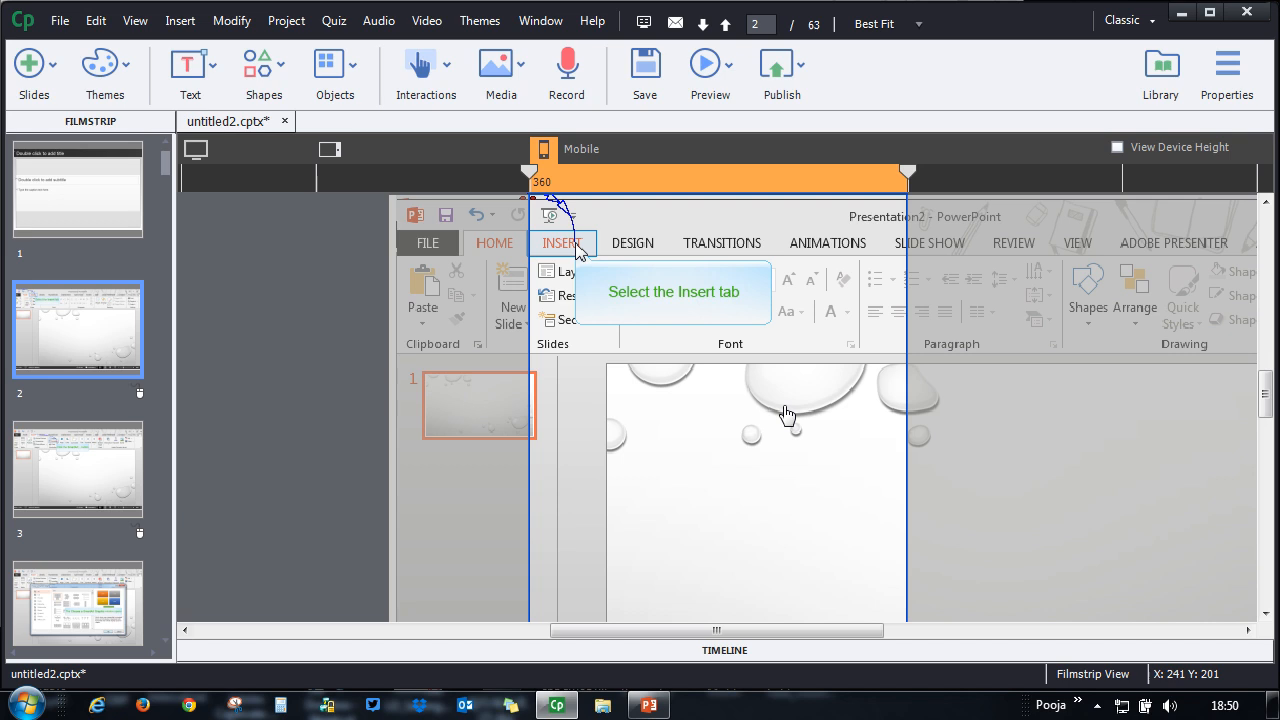
{"action": "mouse_move", "coordinate": [548, 250]}
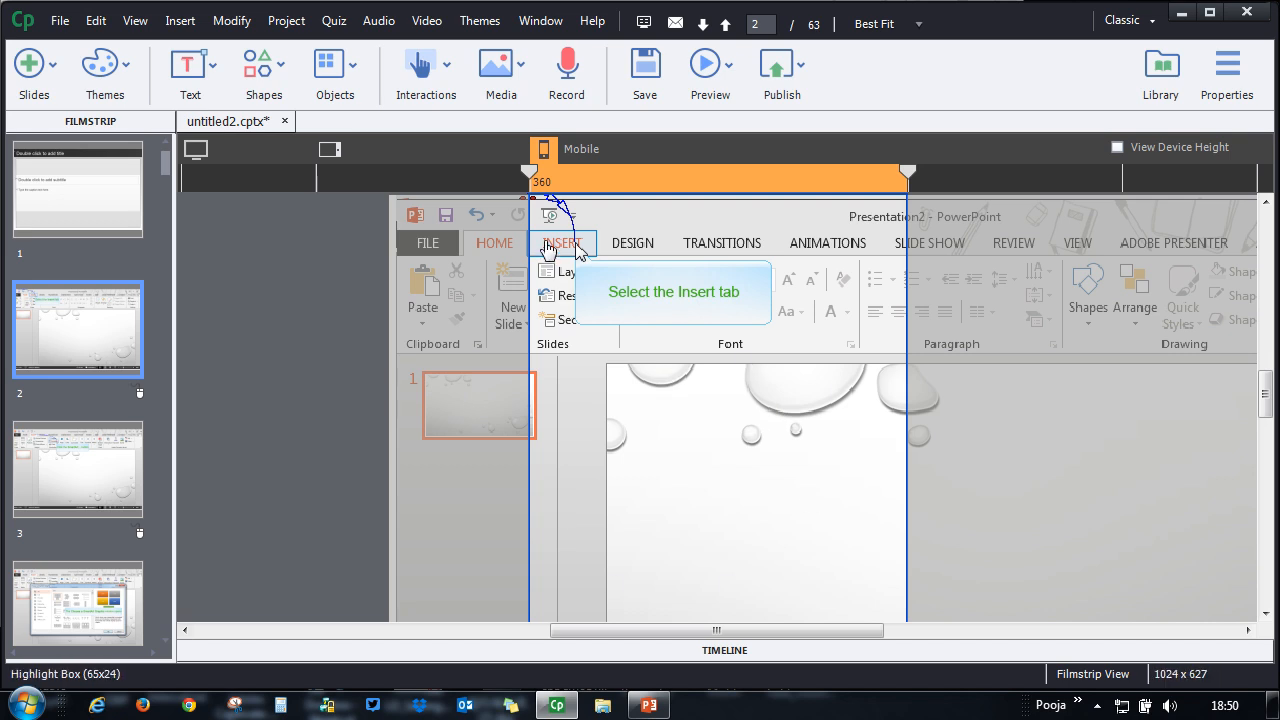
{"action": "mouse_move", "coordinate": [888, 216]}
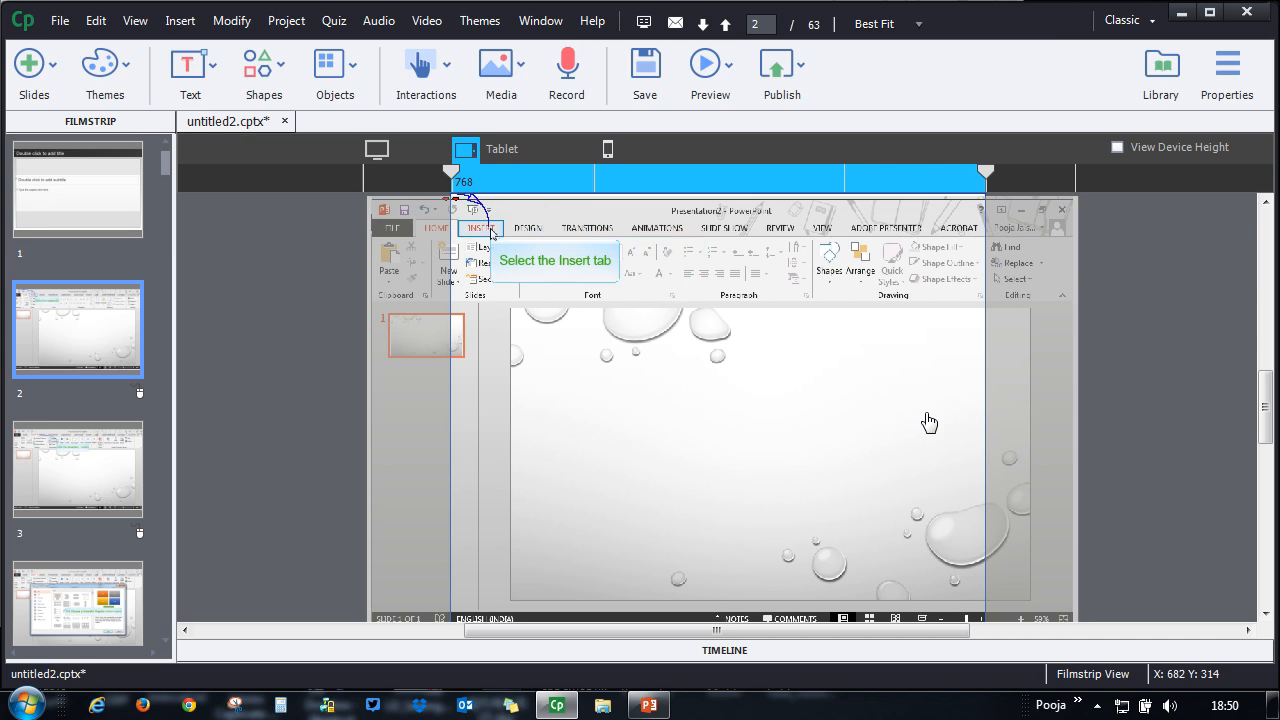
{"action": "mouse_move", "coordinate": [730, 449]}
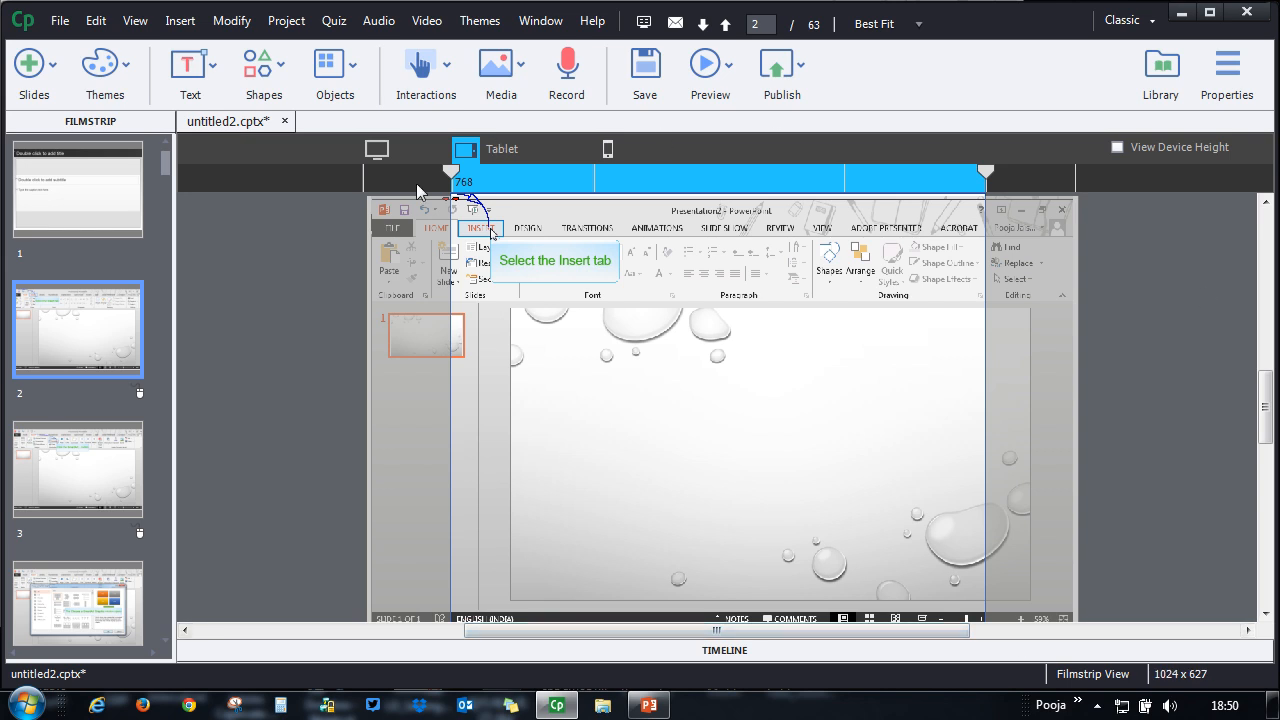
{"action": "mouse_move", "coordinate": [265, 248]}
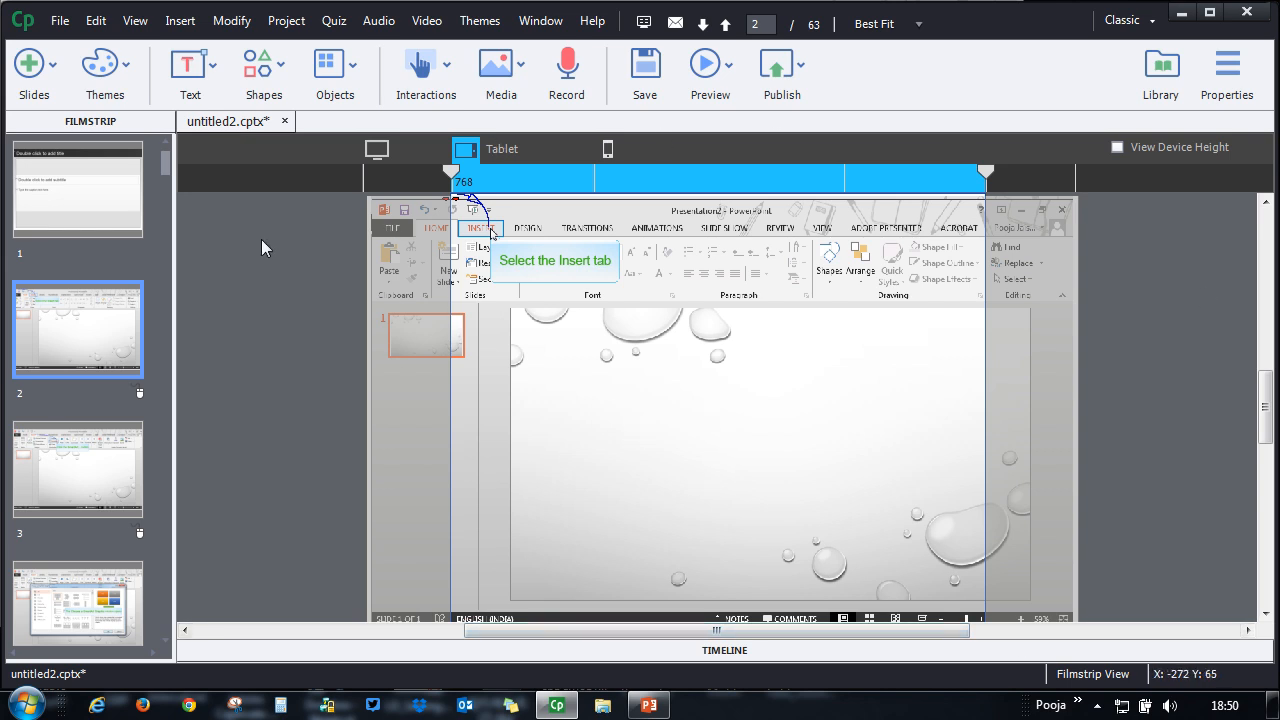
{"action": "mouse_move", "coordinate": [752, 407]}
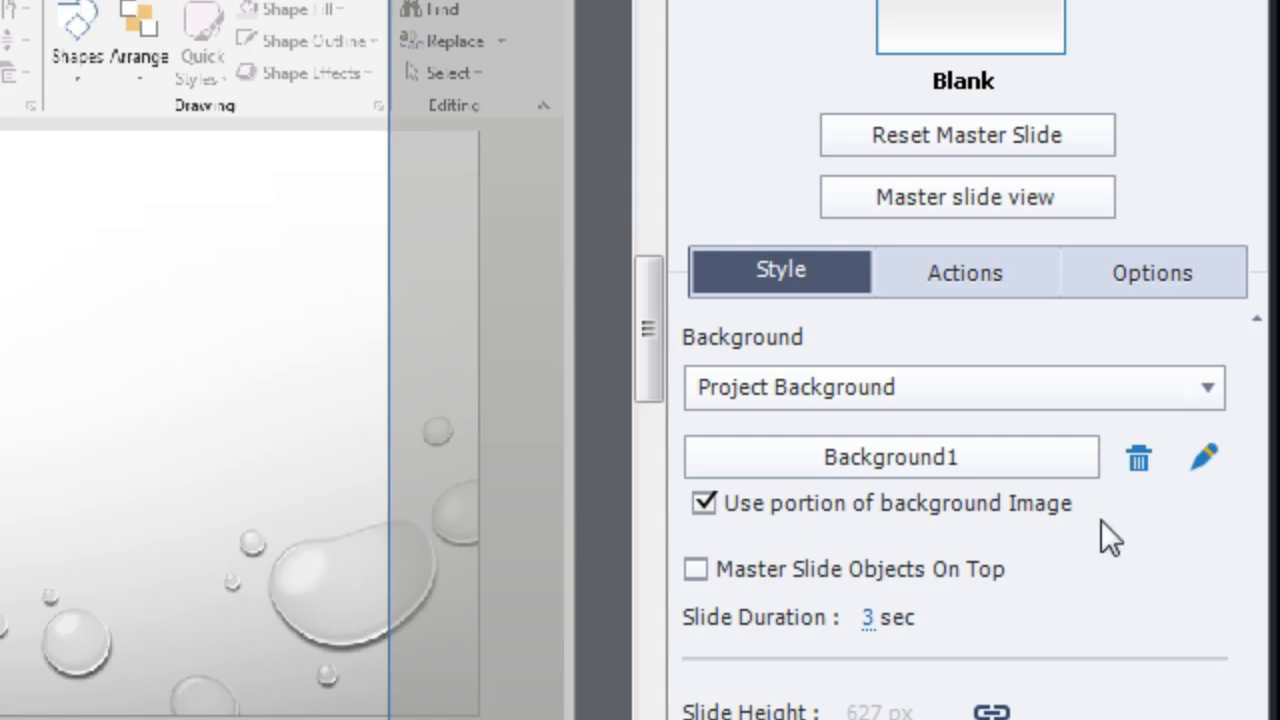
{"action": "mouse_move", "coordinate": [790, 520]}
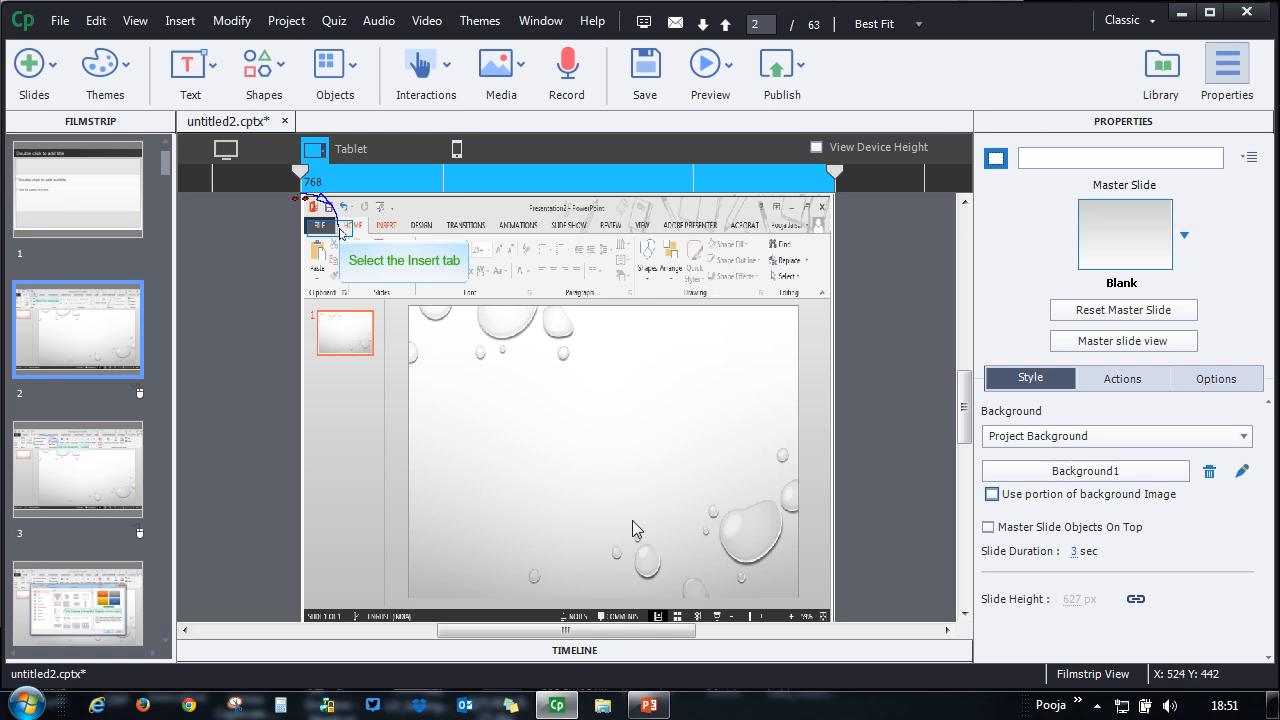
Step: Switch slide 2 to the 360 Mobile layout and toggle off 'Use portion of background Image'
{"action": "left_click", "coordinate": [391, 148]}
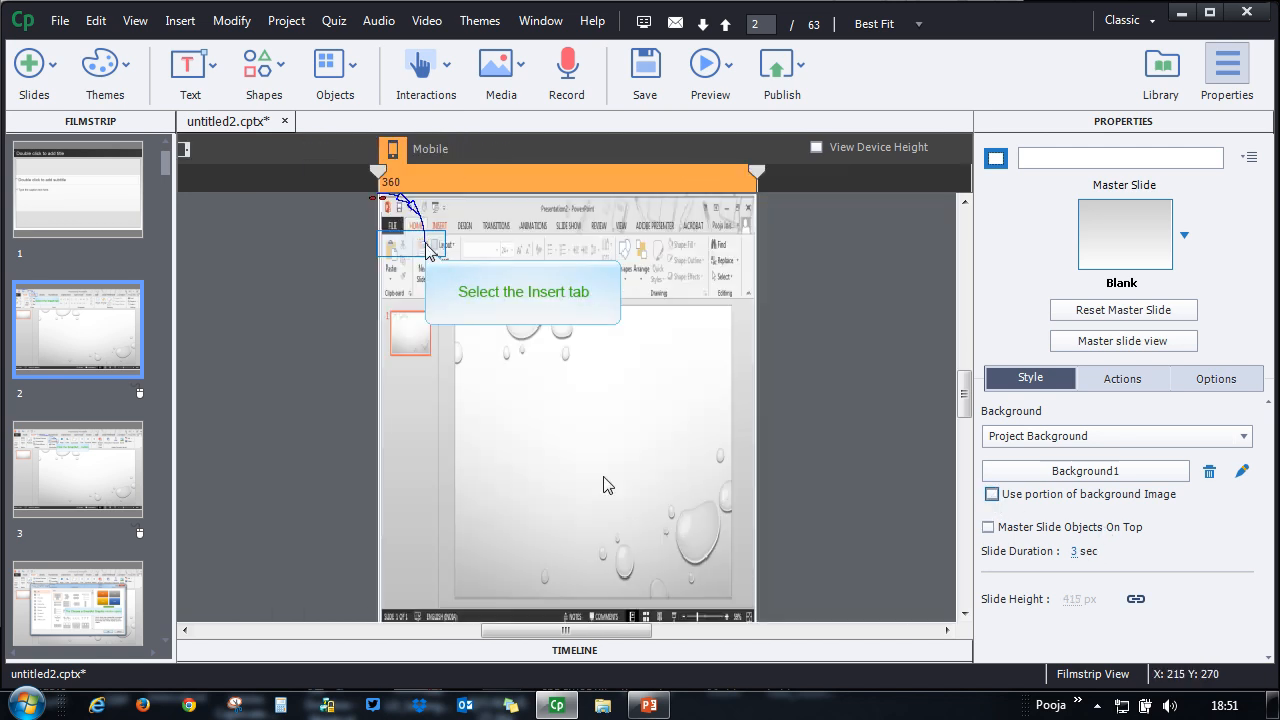
{"action": "mouse_move", "coordinate": [679, 308]}
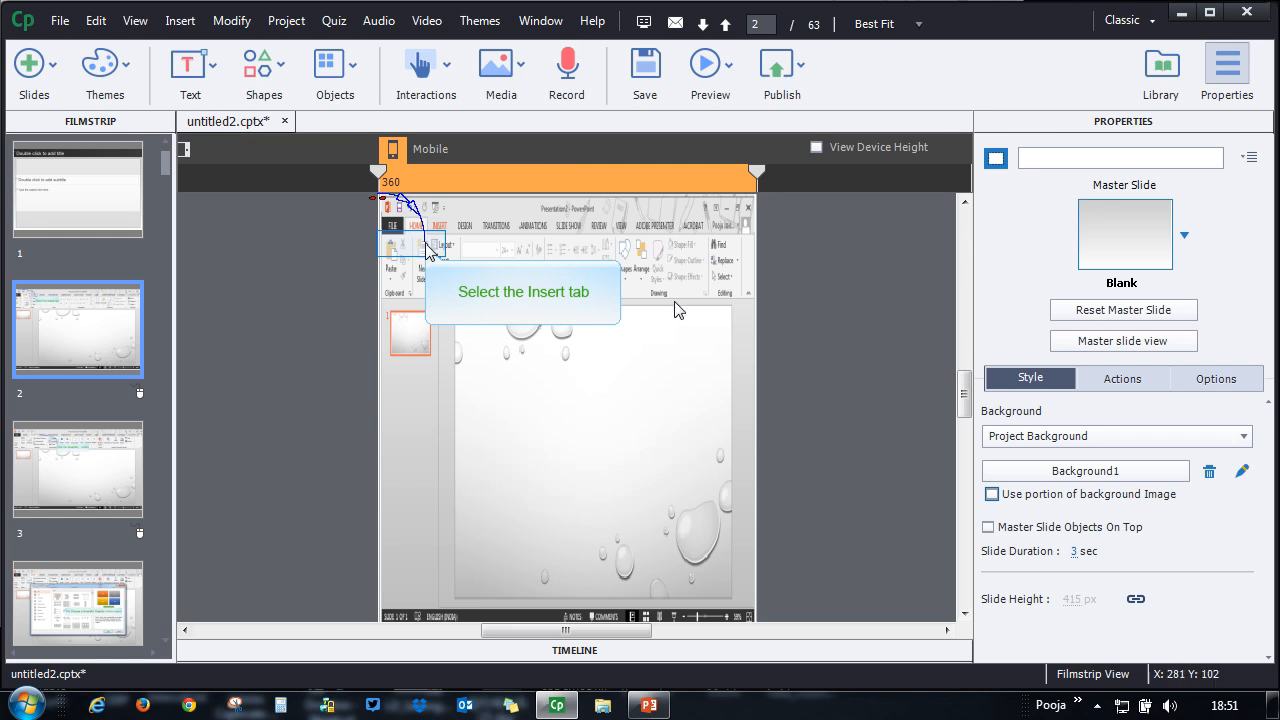
{"action": "left_click", "coordinate": [991, 494]}
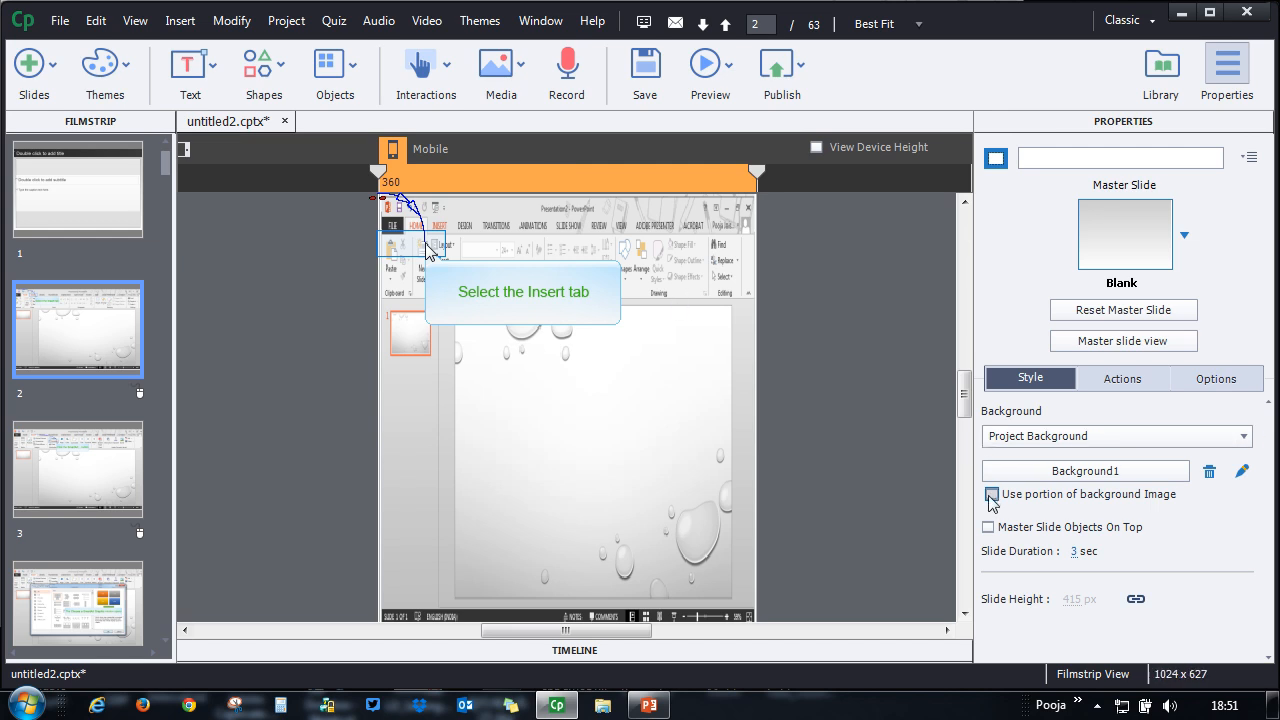